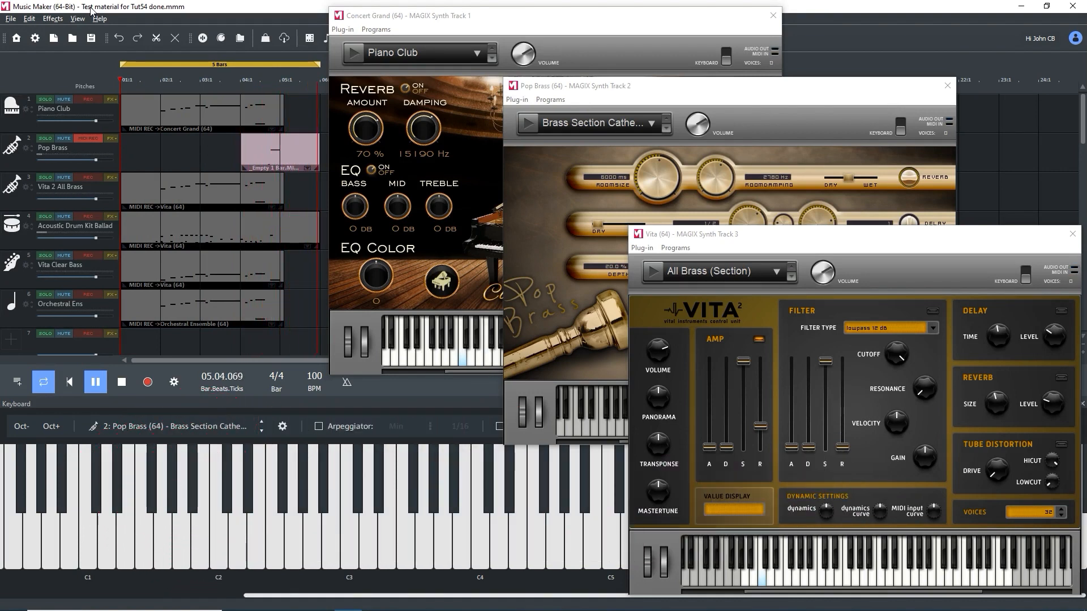
# Step: Route audio playback through the M-Track Quad ASIO driver and confirm the settings
pyautogui.click(121, 382)
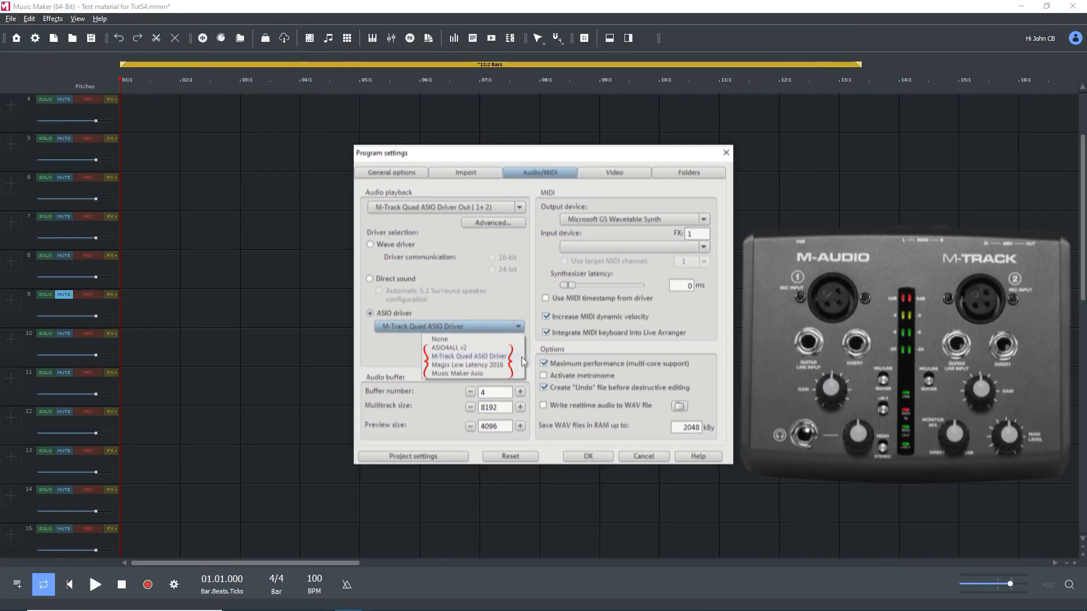
pyautogui.click(463, 355)
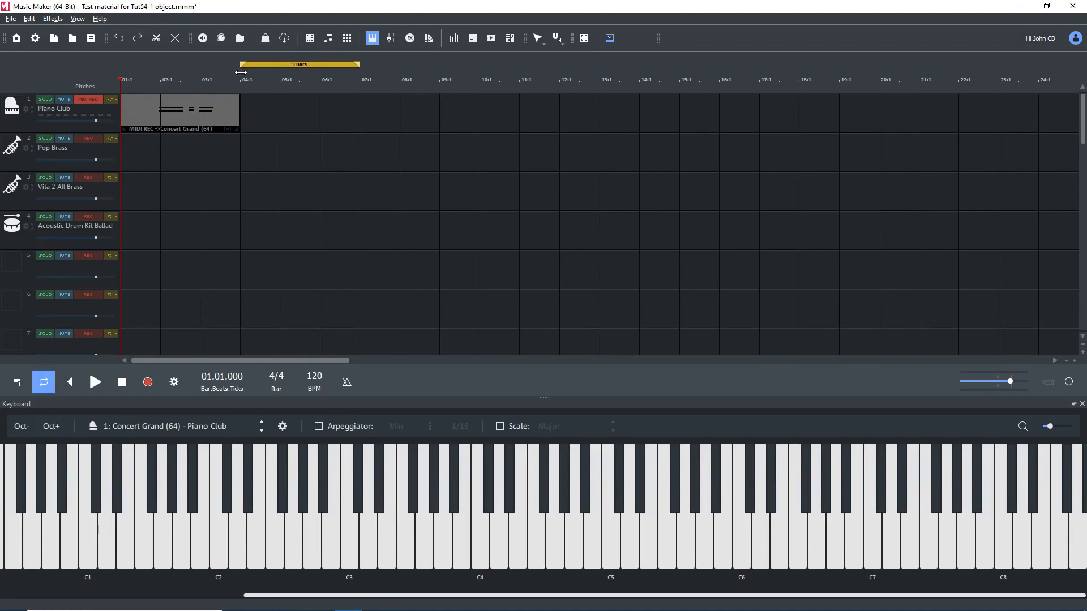
# Step: Lengthen the loop range, set the playback start, and record a short MIDI object
pyautogui.moveTo(336, 65); pyautogui.dragTo(570, 64)
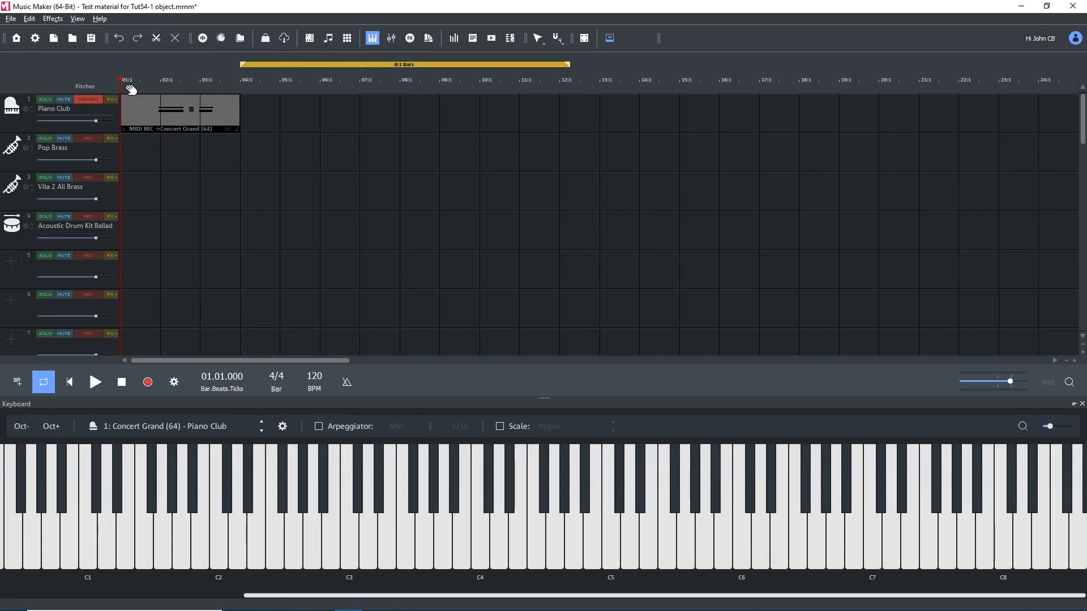
pyautogui.click(208, 79)
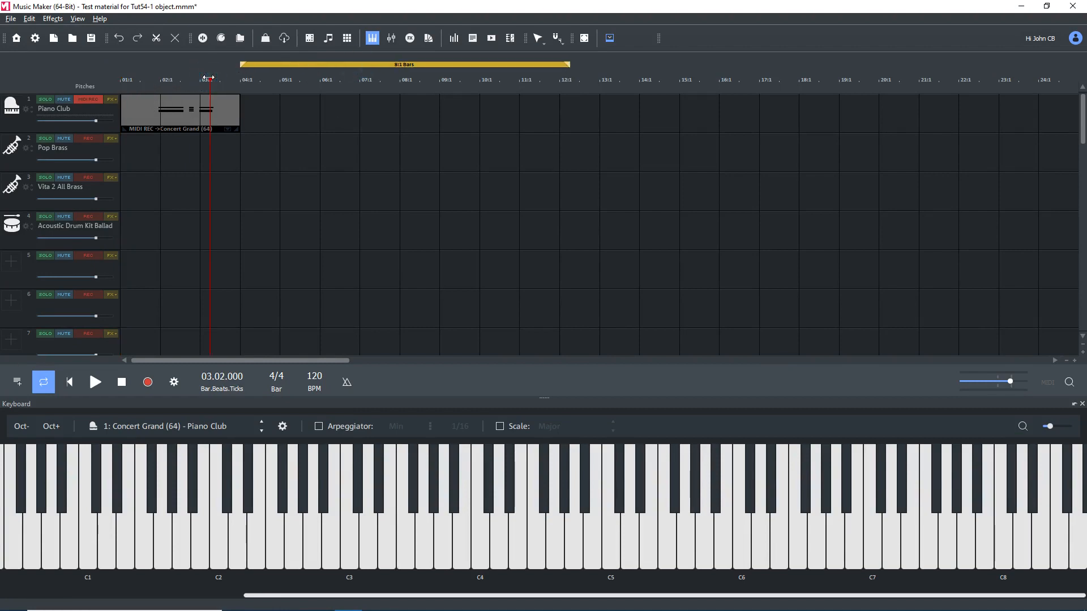
pyautogui.click(148, 382)
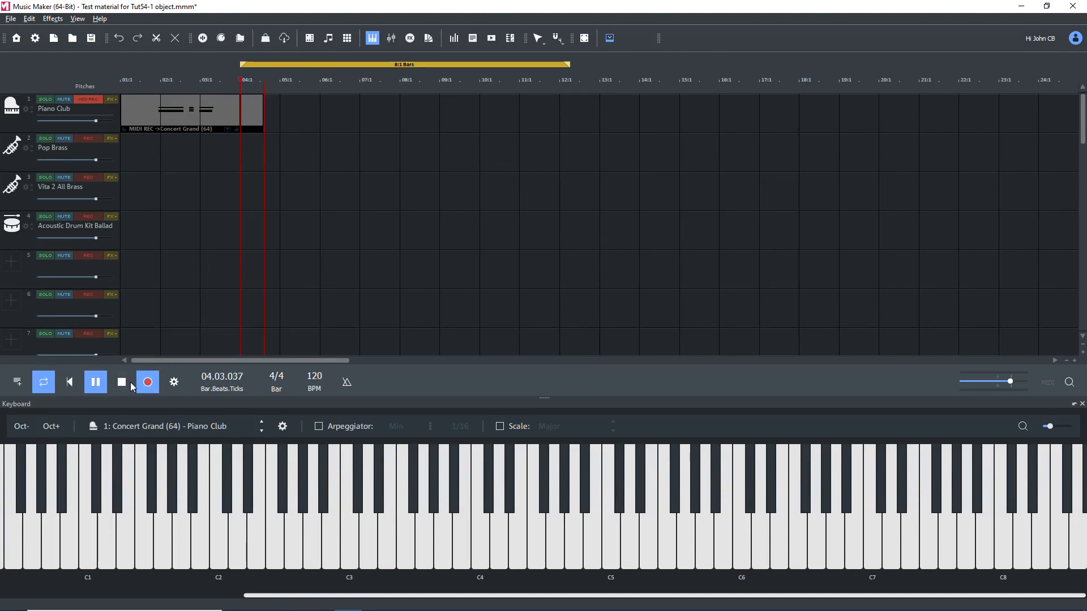
pyautogui.click(122, 383)
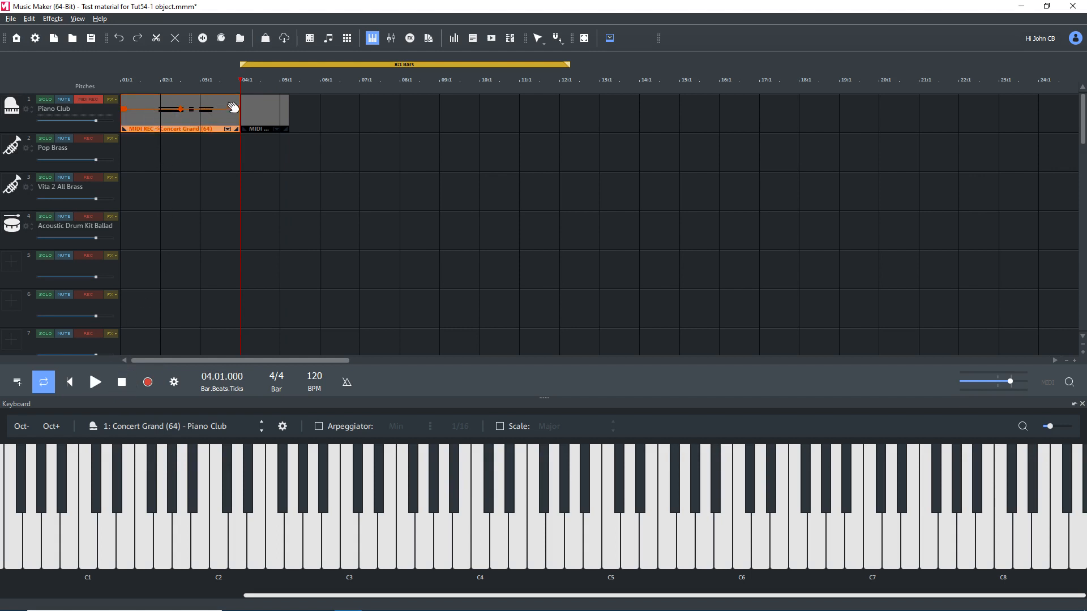
# Step: Place the recorded Concert Grand object at song start on the Pop Brass track
pyautogui.click(179, 120)
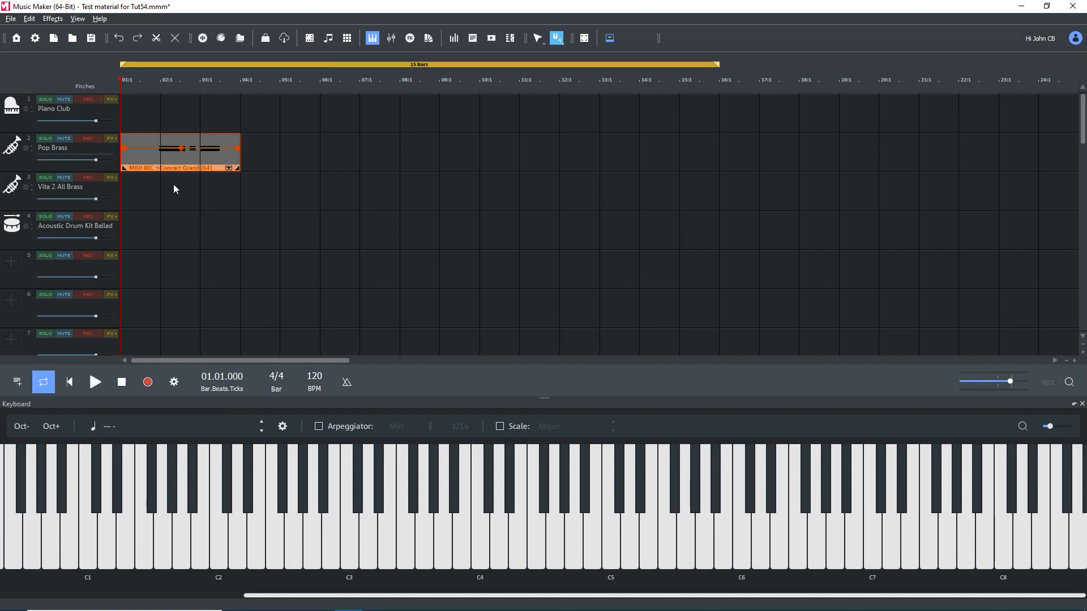
pyautogui.click(23, 109)
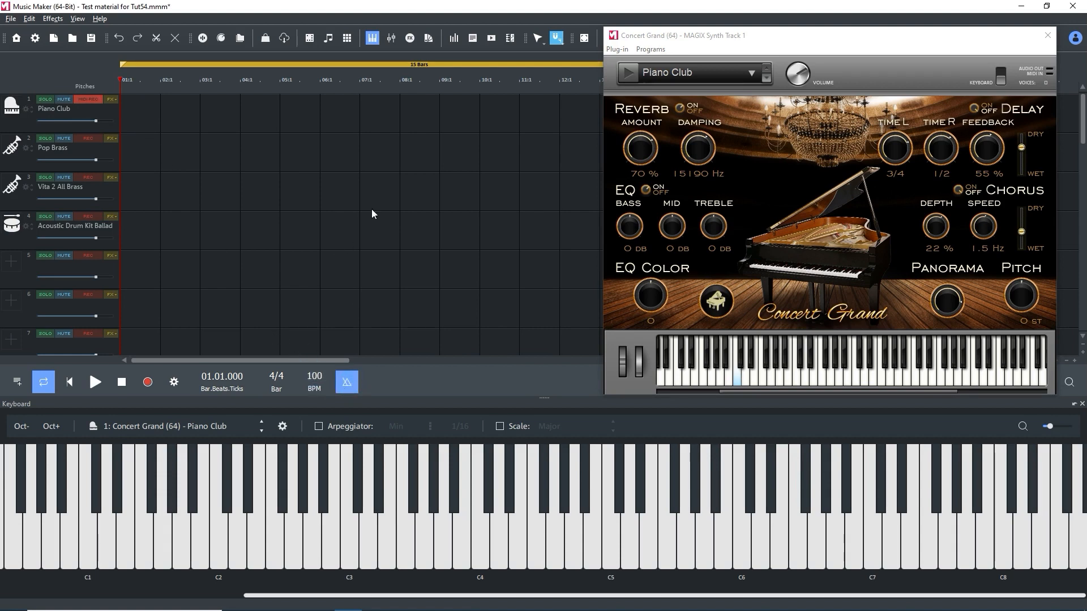
# Step: Choose a snap resolution for the arrangement grid
pyautogui.click(555, 38)
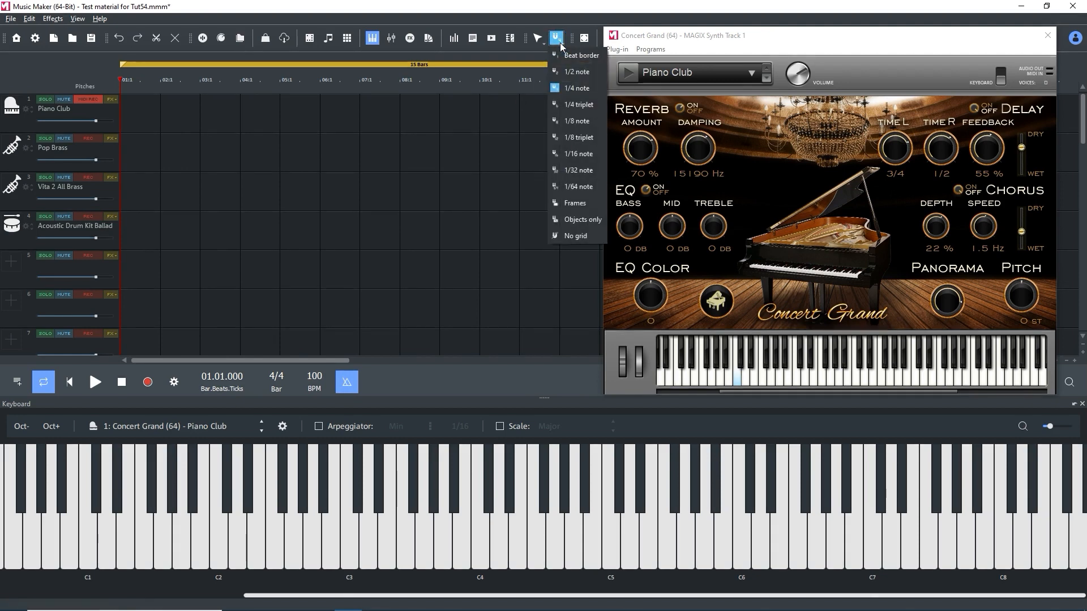
pyautogui.click(559, 119)
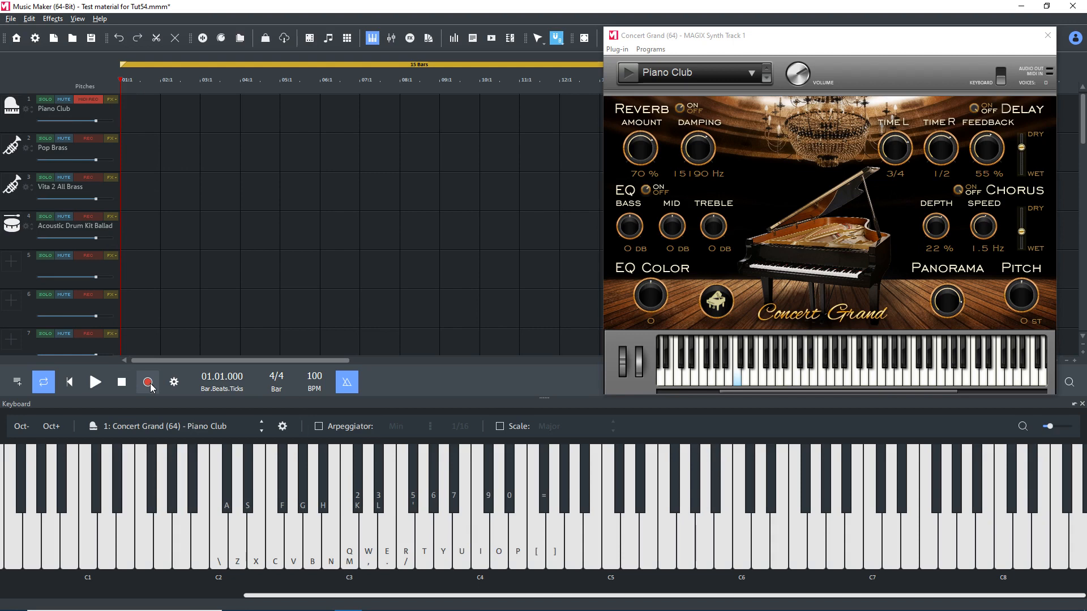
pyautogui.moveTo(149, 382)
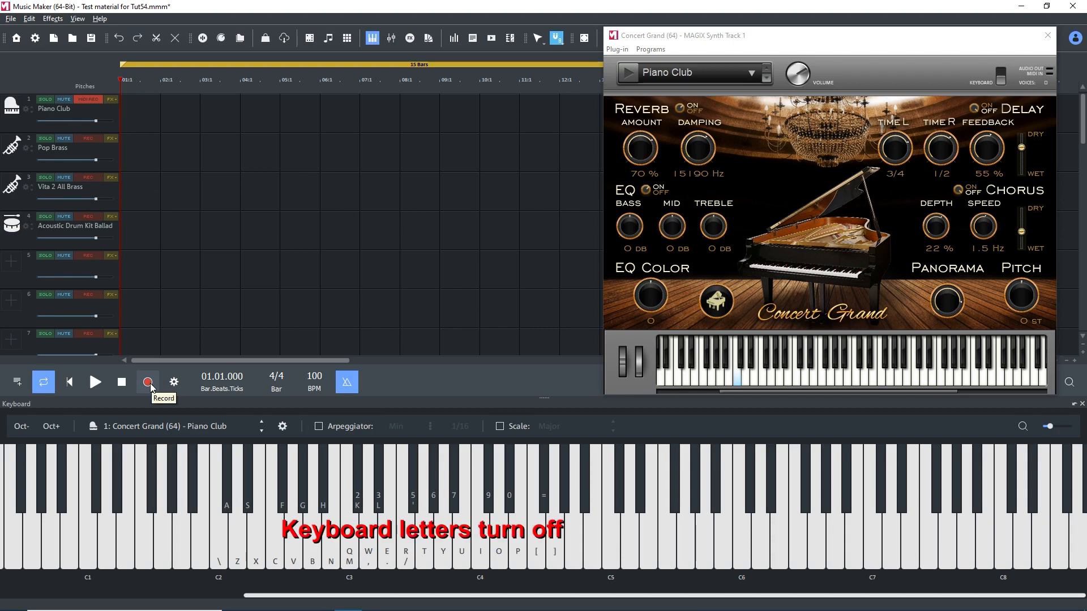
# Step: Test-record a short piano part and stop it, leaving the tracks empty
pyautogui.click(148, 383)
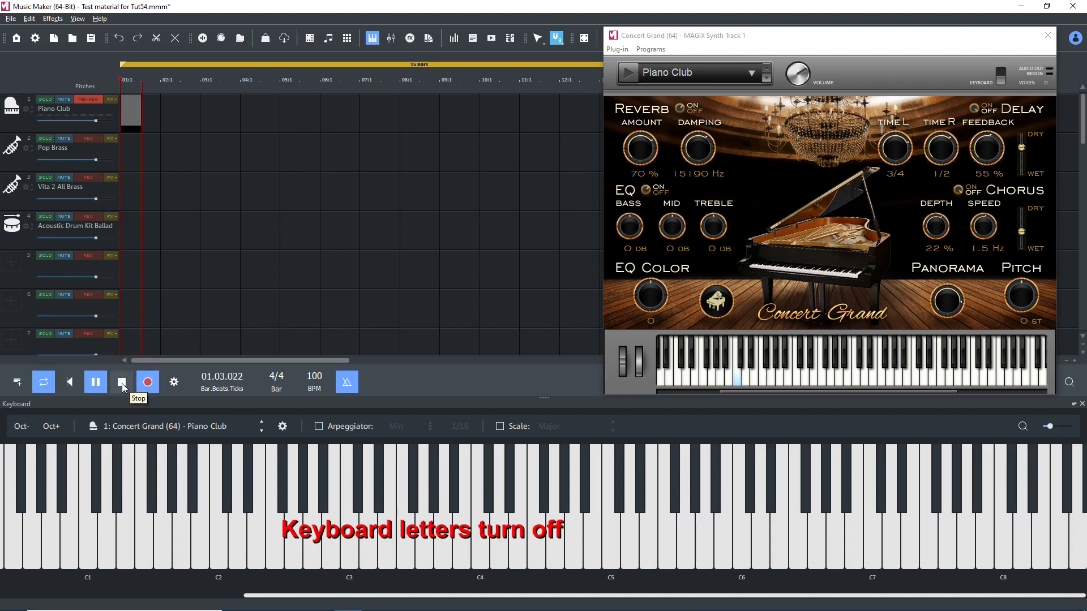
pyautogui.click(147, 383)
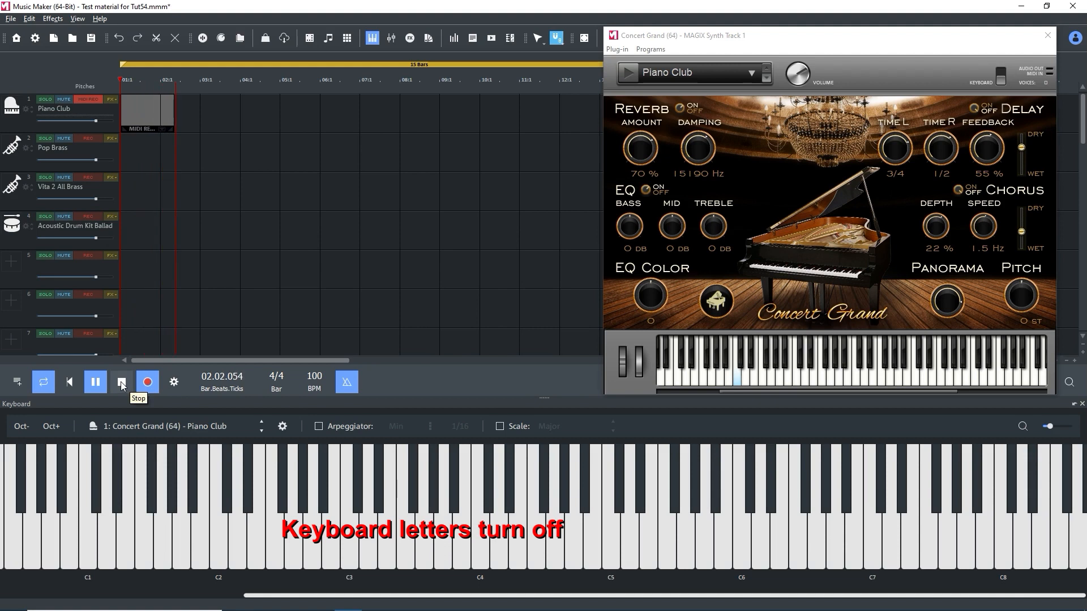
pyautogui.click(121, 383)
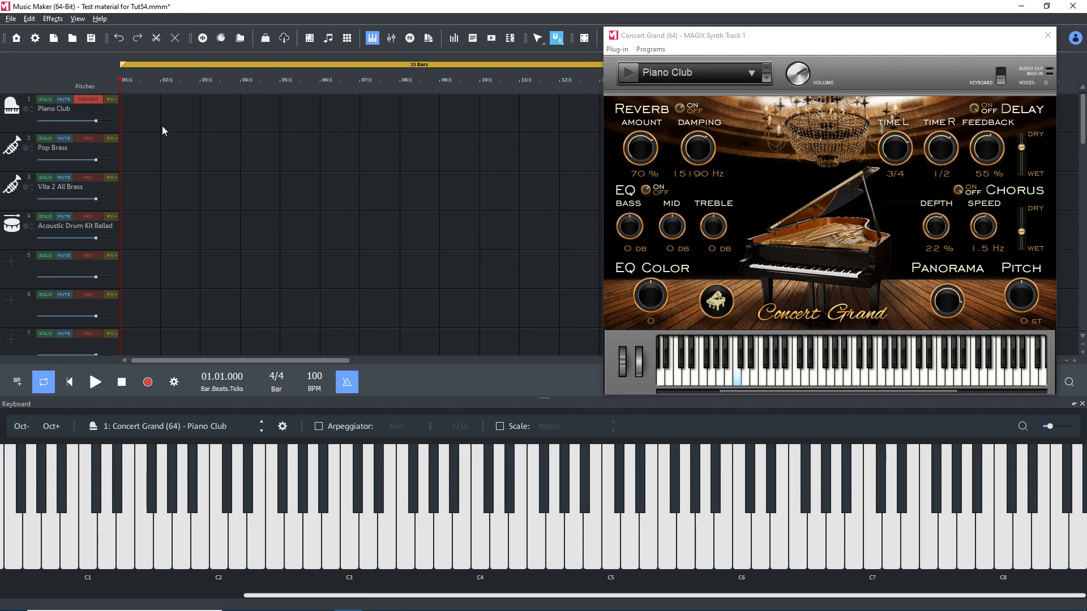
pyautogui.moveTo(163, 188)
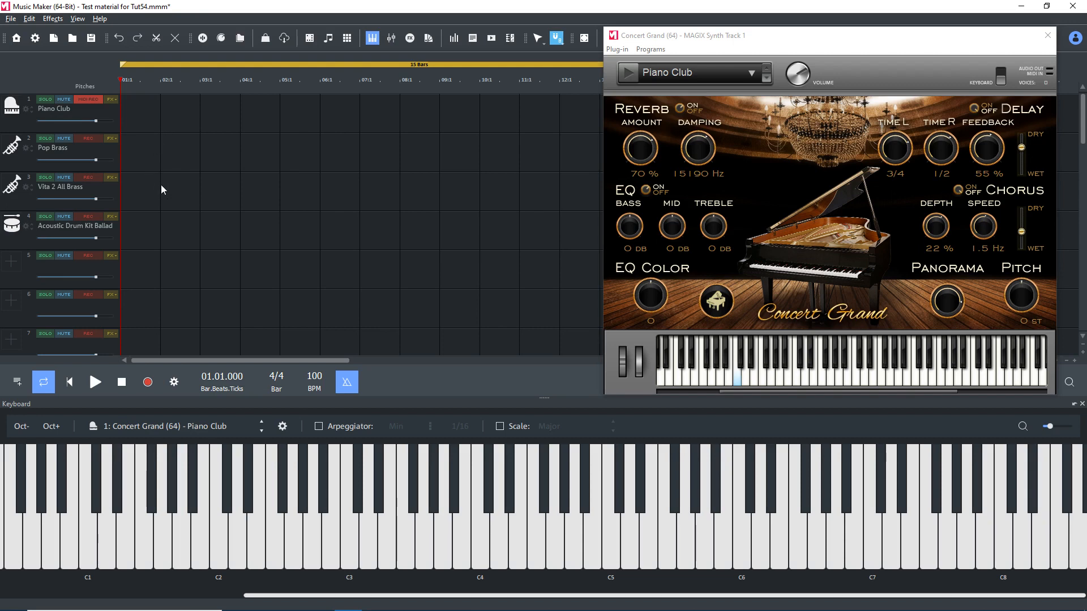
pyautogui.moveTo(188, 179)
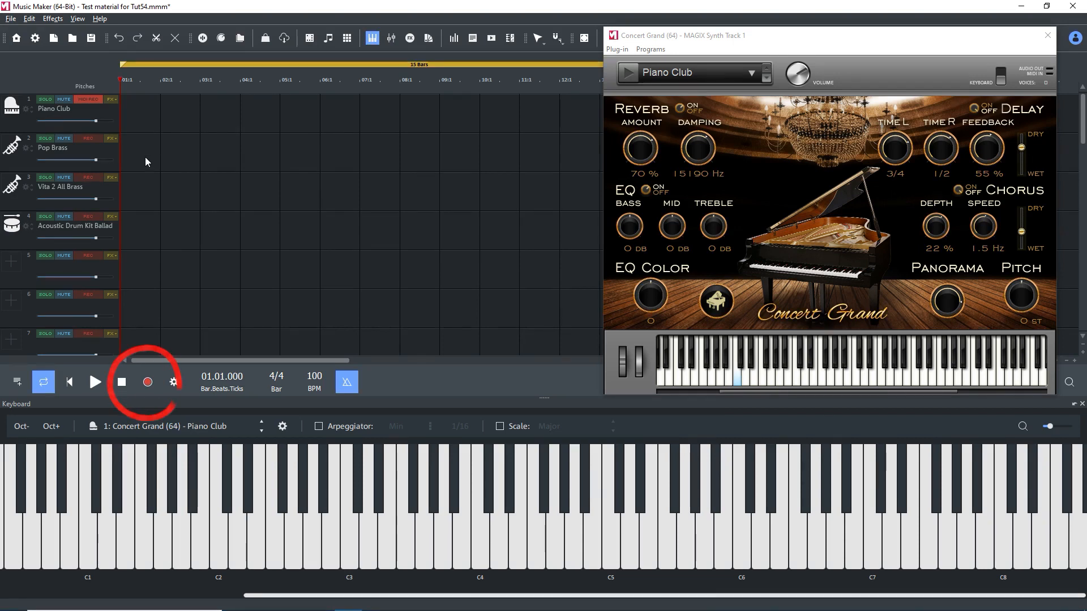
# Step: Record the Concert Grand piano melody over the first four bars of Piano Club
pyautogui.click(148, 383)
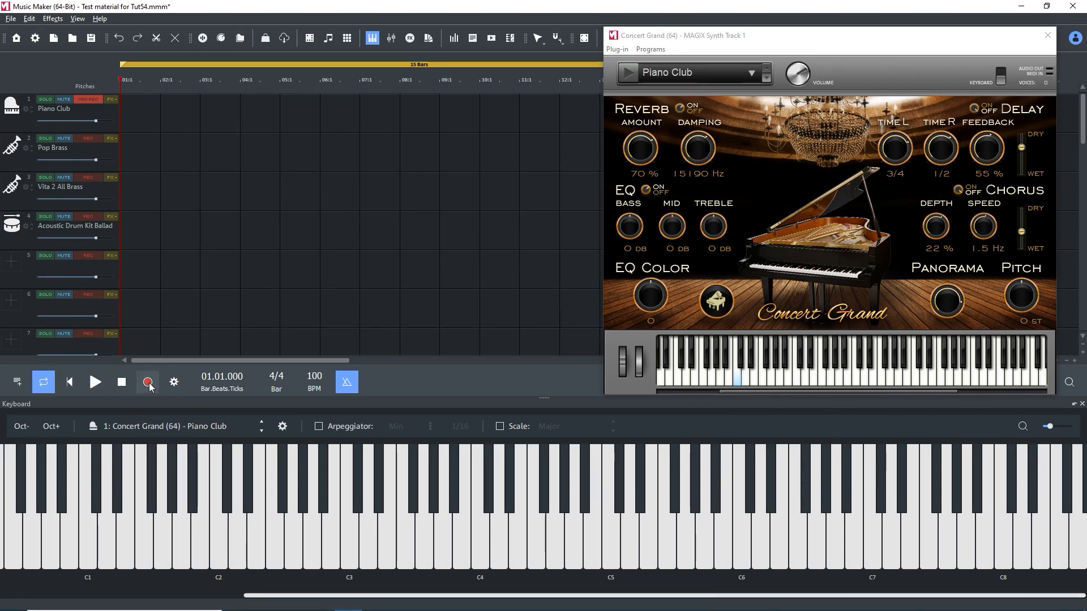
pyautogui.click(149, 383)
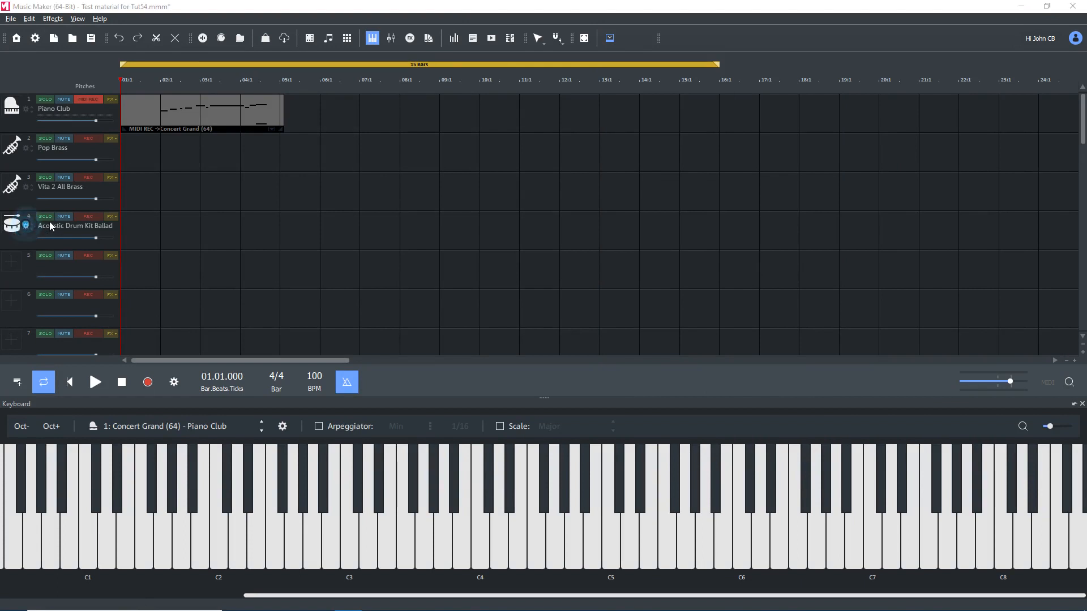
# Step: Arm the Acoustic Drum Kit Ballad track and record a four-bar Vita drum part
pyautogui.click(12, 223)
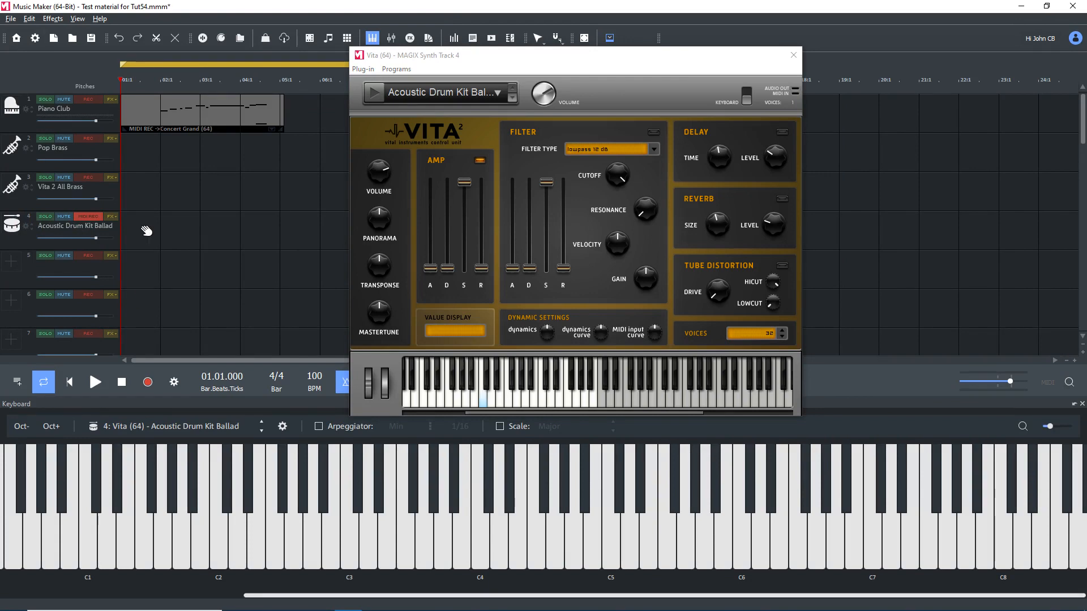
pyautogui.click(148, 383)
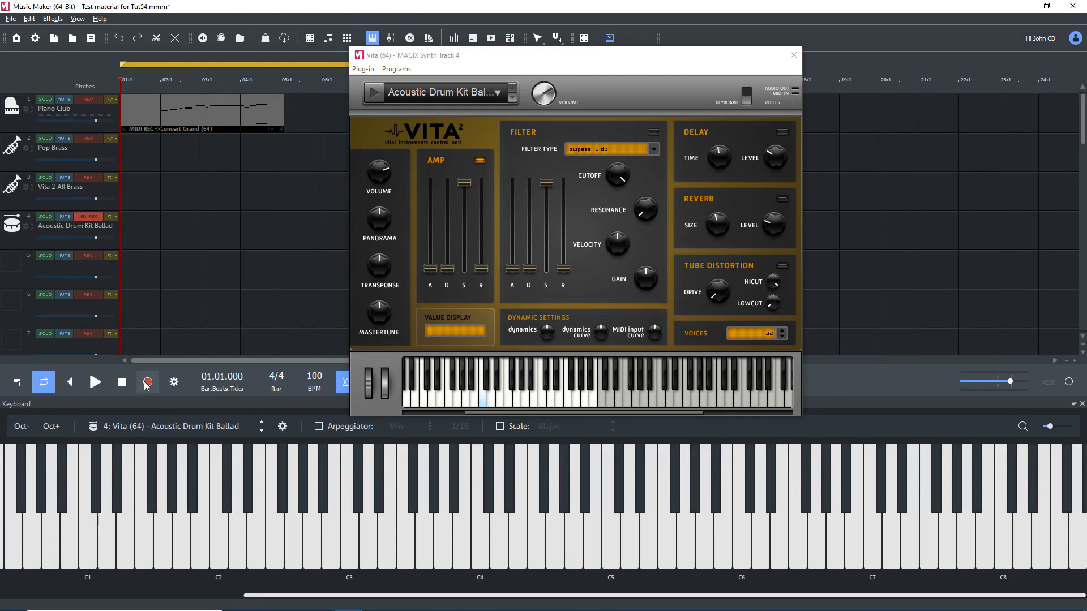
pyautogui.click(147, 382)
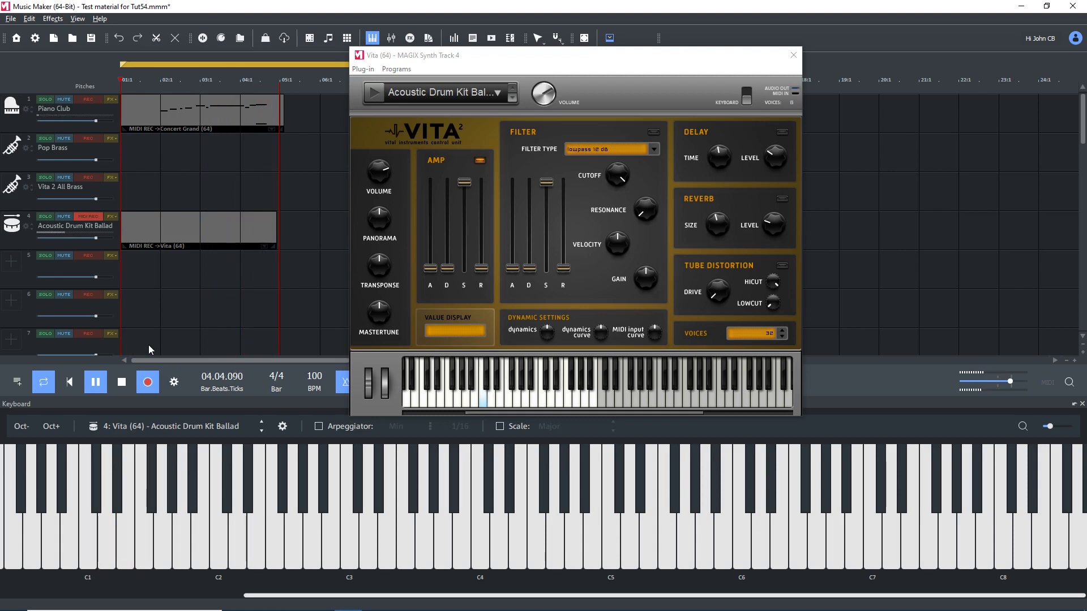
pyautogui.click(95, 382)
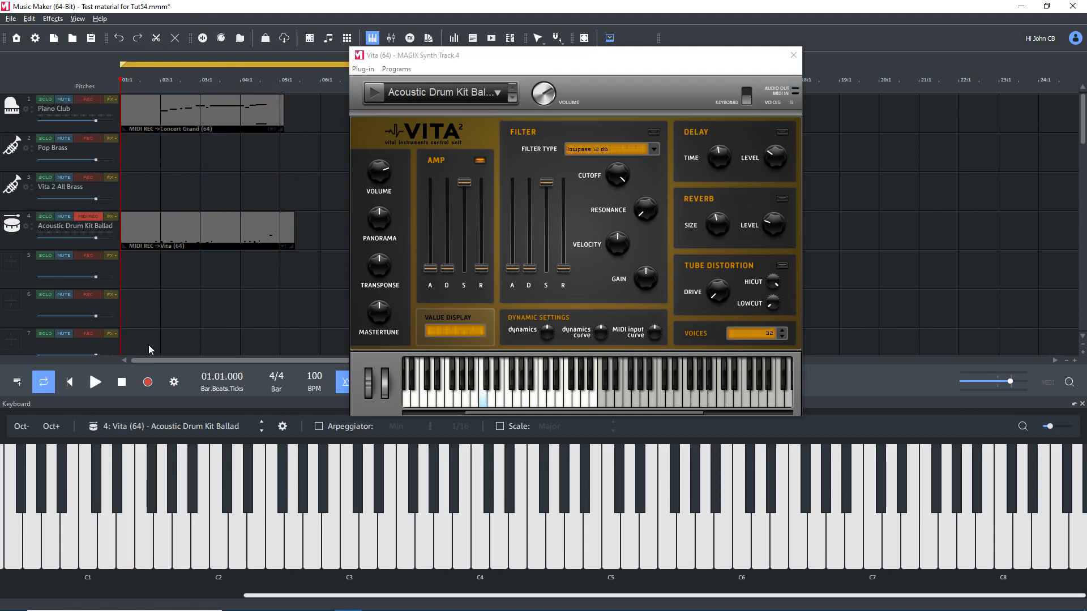
pyautogui.click(186, 224)
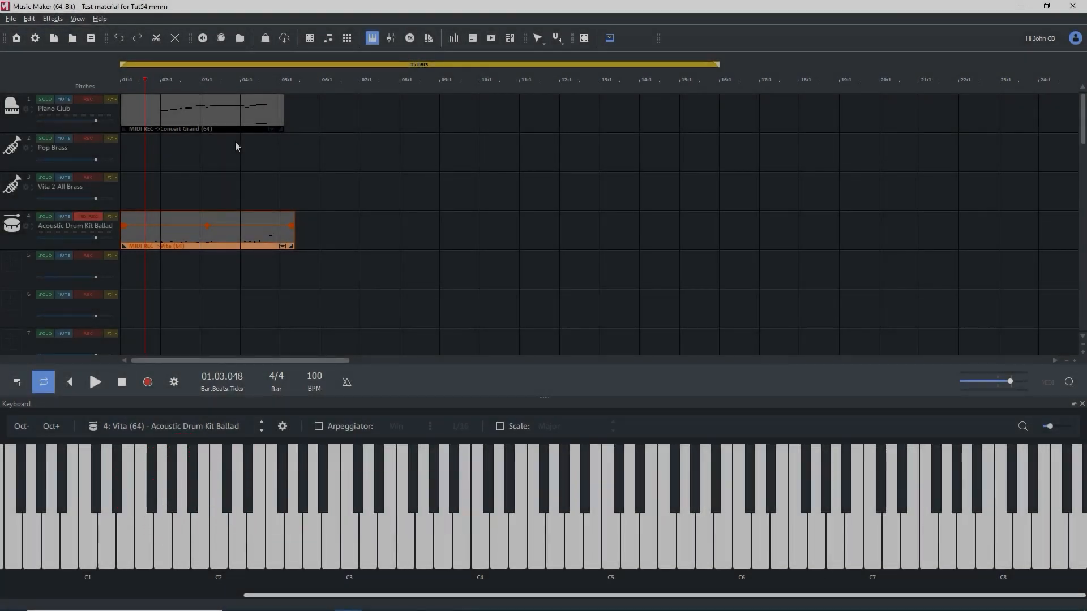
# Step: Select the Piano Club part and bring it into the MIDI editor's piano roll
pyautogui.click(201, 111)
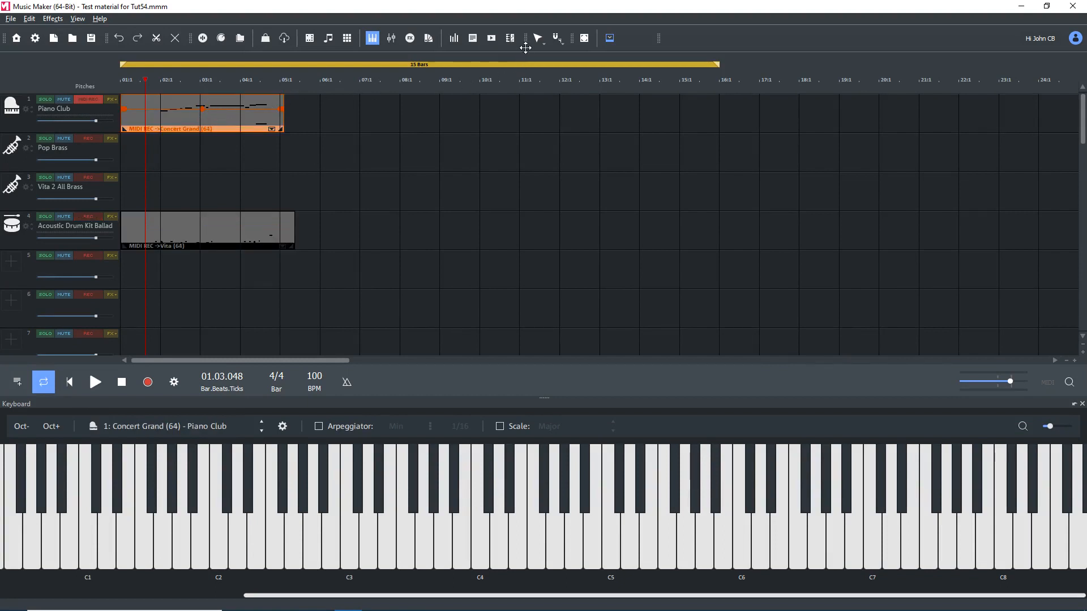
pyautogui.moveTo(509, 39)
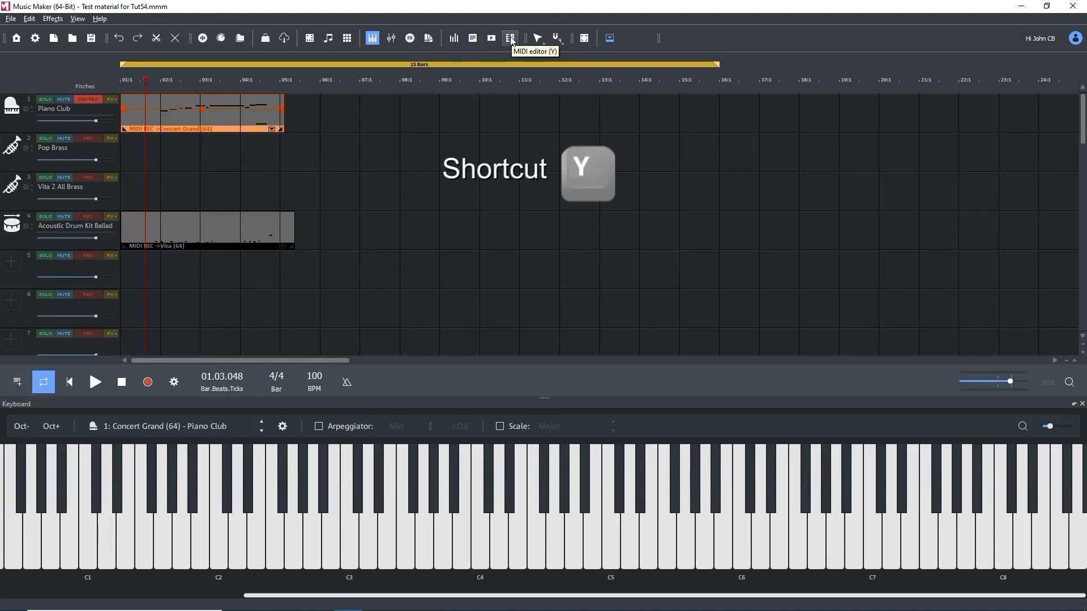
pyautogui.click(509, 38)
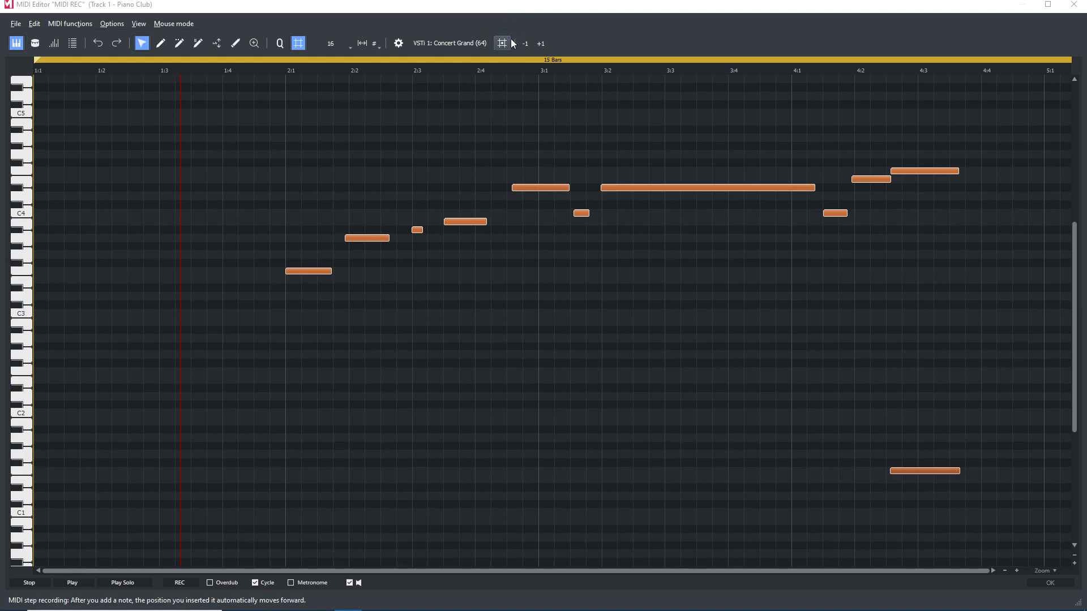
pyautogui.moveTo(502, 43)
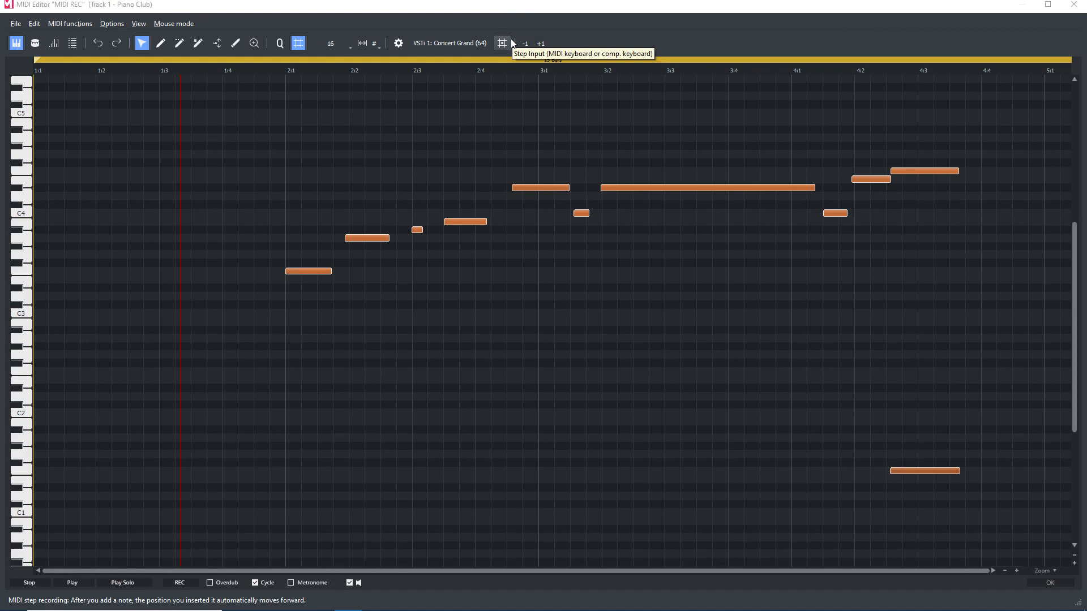
pyautogui.moveTo(308, 192)
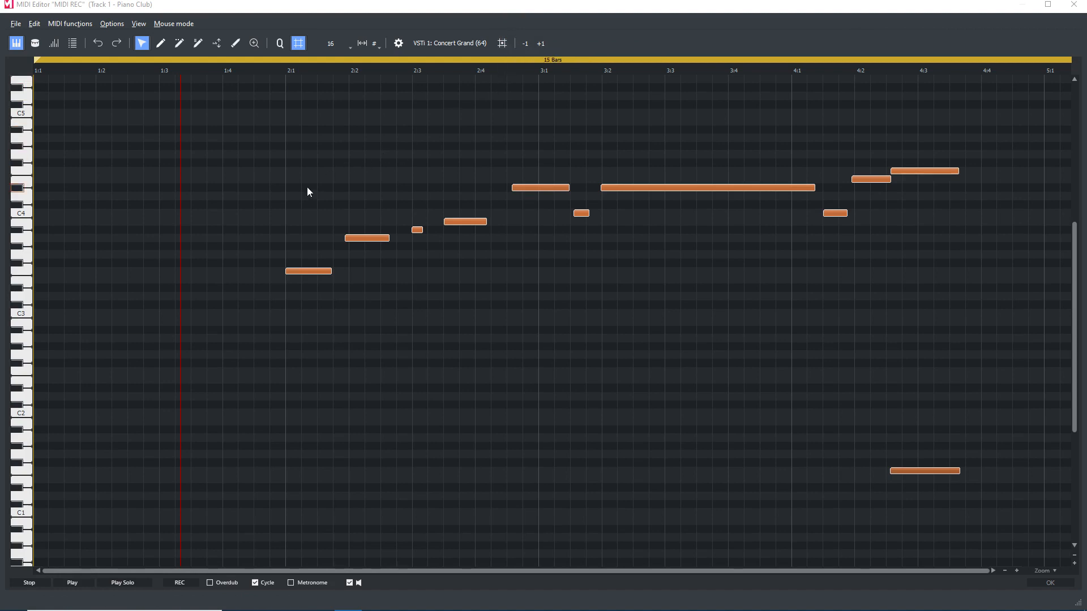
# Step: Show the grid quantization list for the piano part, with 16 chosen
pyautogui.click(306, 190)
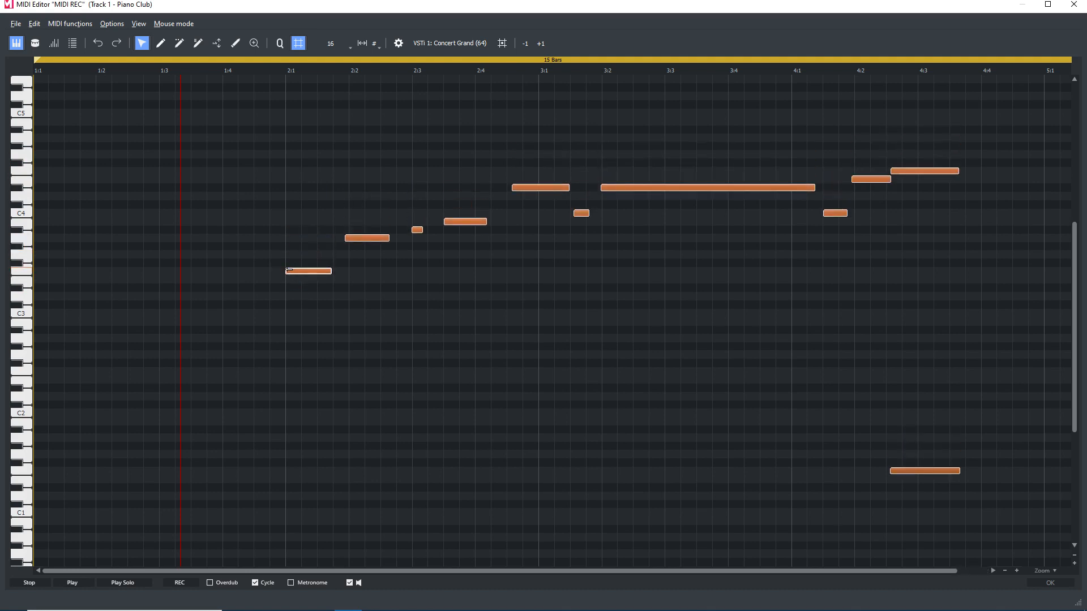
pyautogui.click(331, 43)
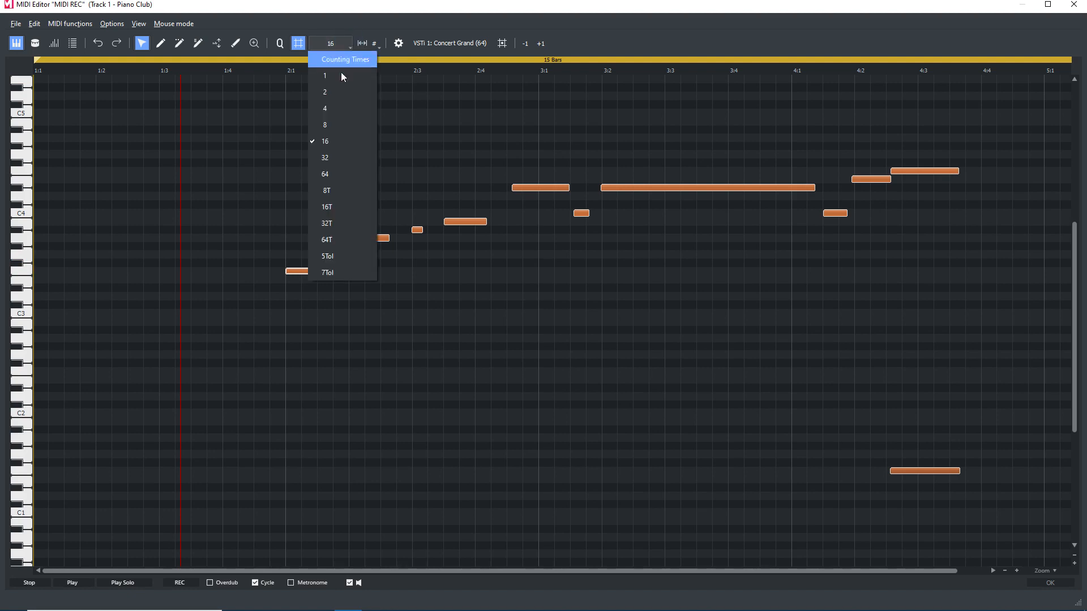
pyautogui.click(324, 141)
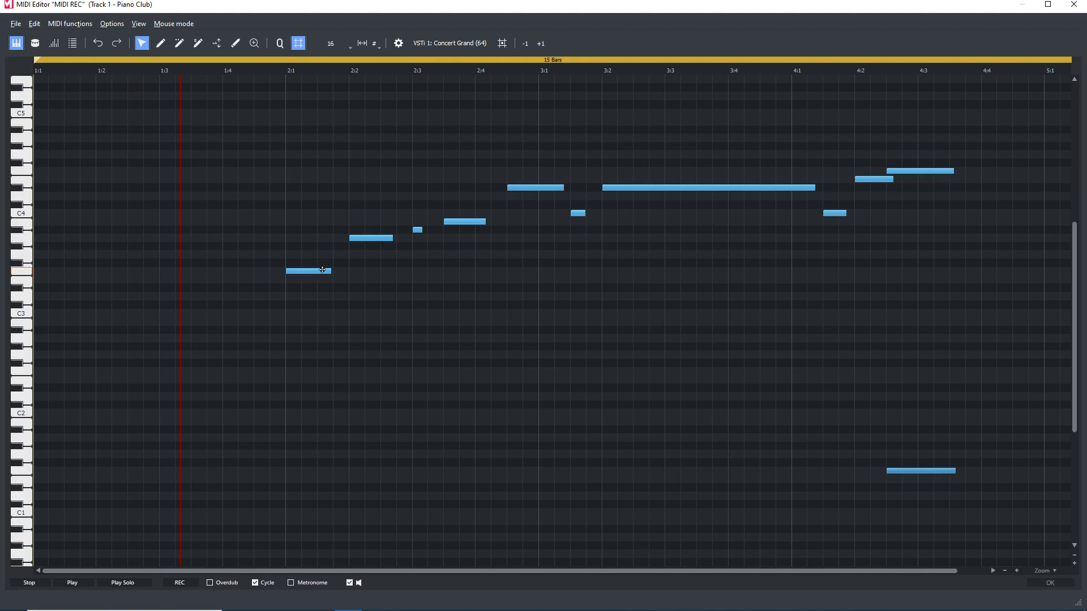
# Step: Draw a short note at 2:1 and move it onto the first note's pitch
pyautogui.click(302, 271)
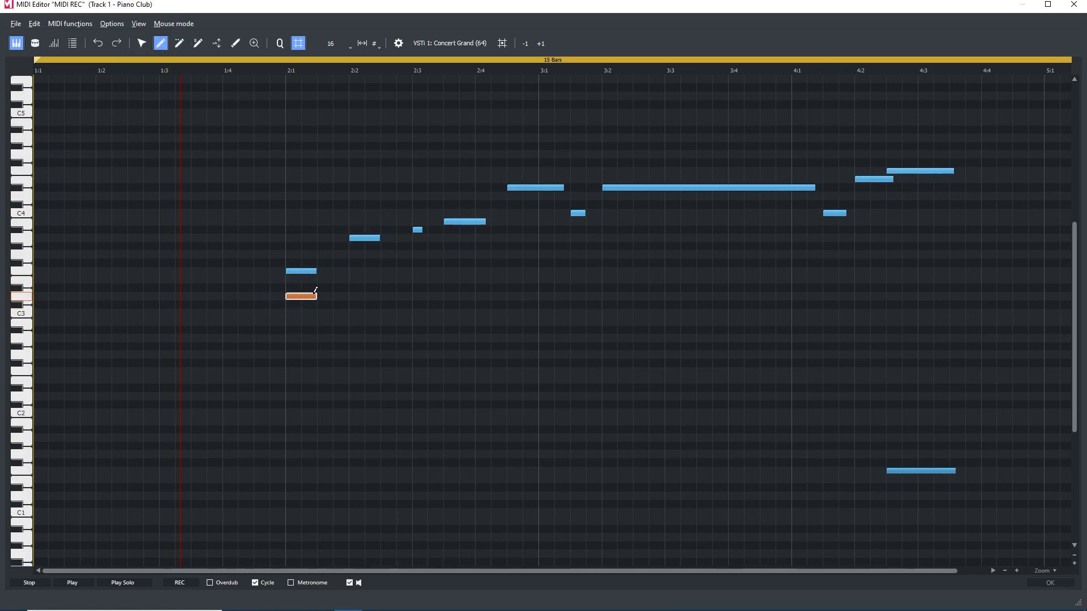
pyautogui.click(141, 43)
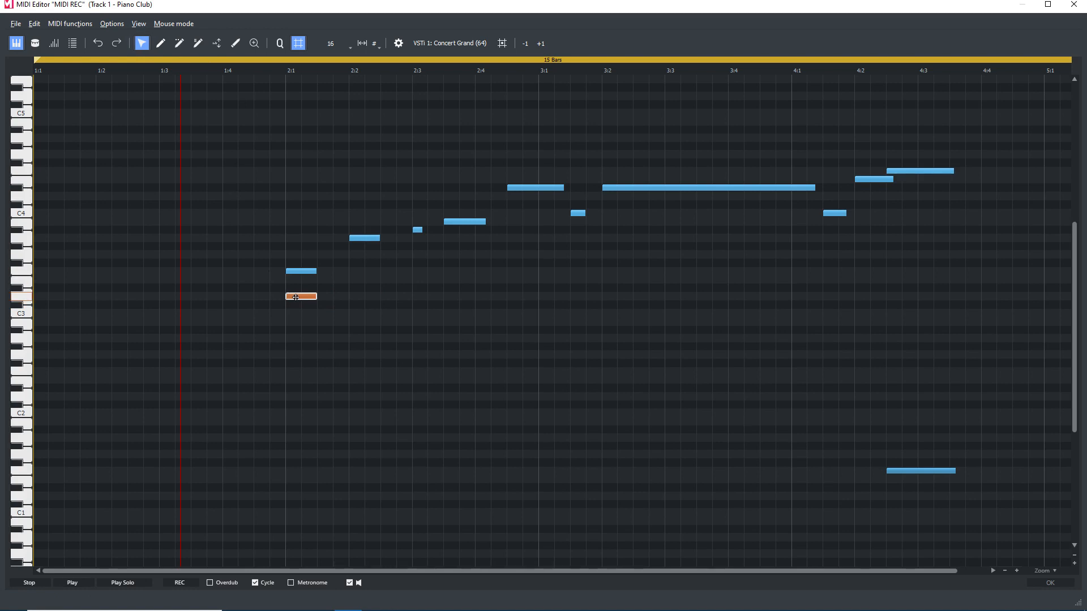
pyautogui.moveTo(301, 296); pyautogui.dragTo(305, 270)
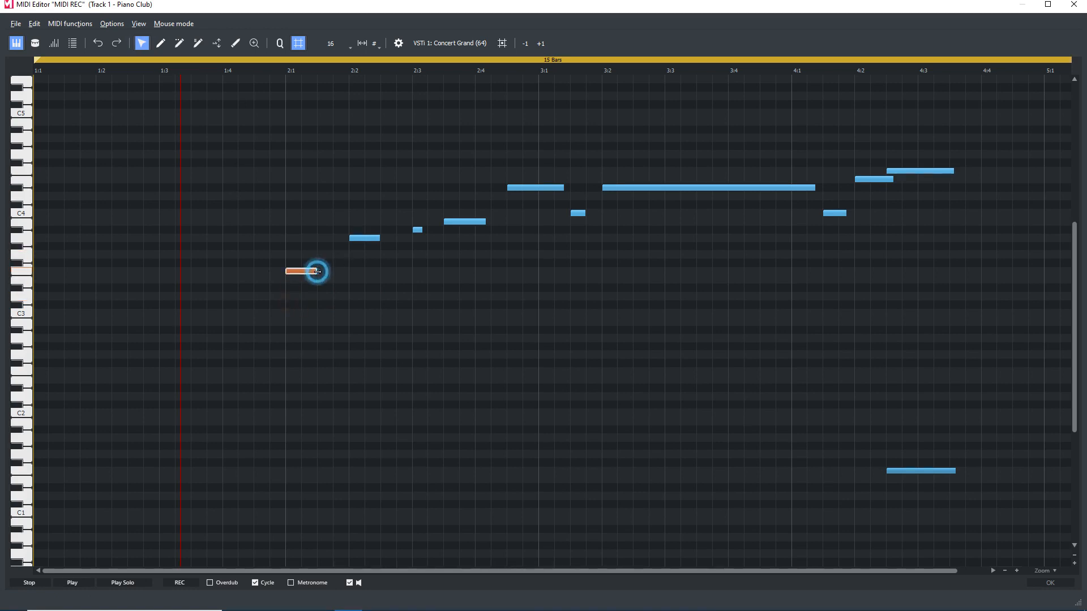
pyautogui.moveTo(305, 270); pyautogui.dragTo(367, 238)
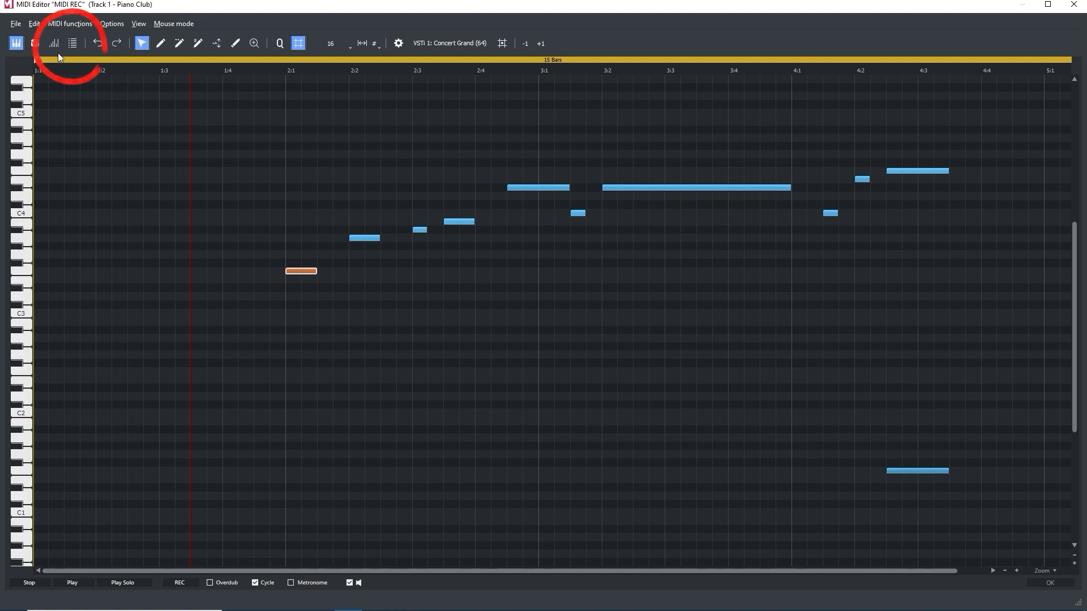
# Step: Show the event list and velocity lane, then play back the piano part
pyautogui.click(72, 43)
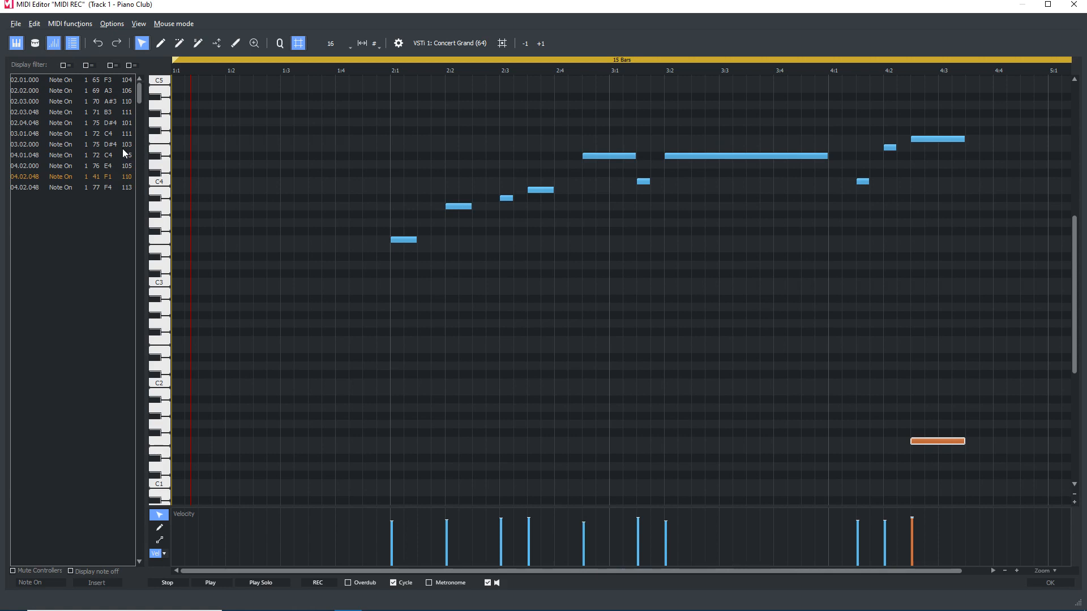
pyautogui.click(210, 582)
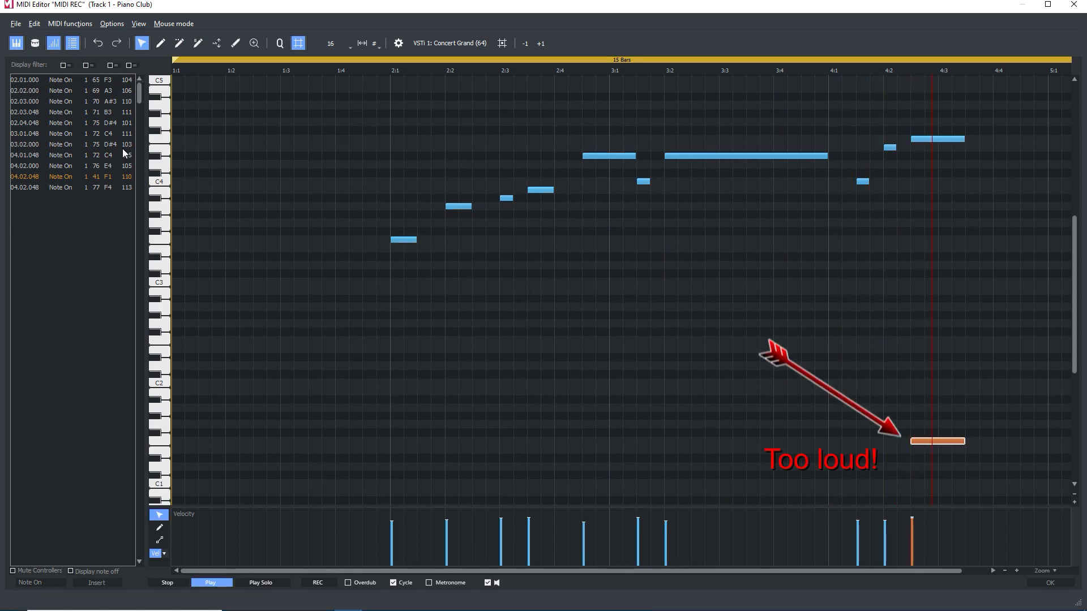
pyautogui.click(166, 581)
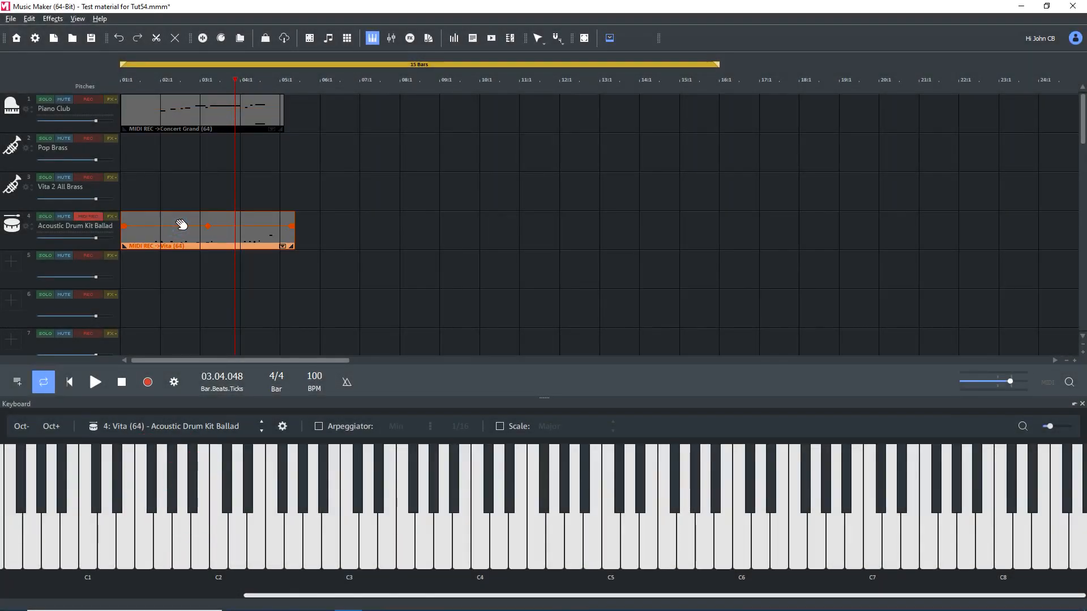
# Step: Bring the drum object into the MIDI editor's drum view with named instrument lanes
pyautogui.doubleClick(181, 225)
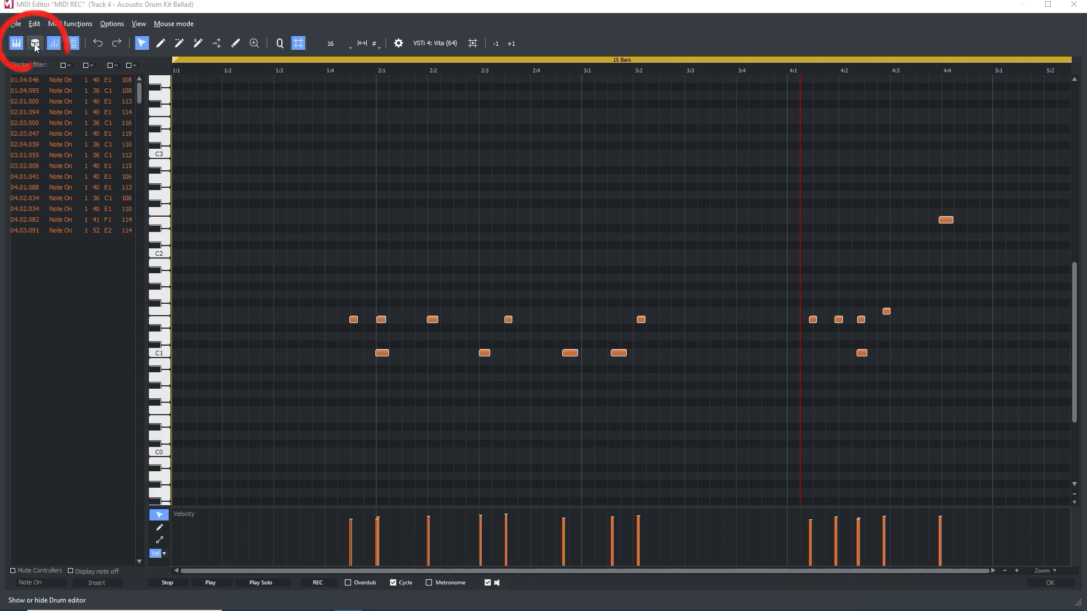
pyautogui.click(32, 38)
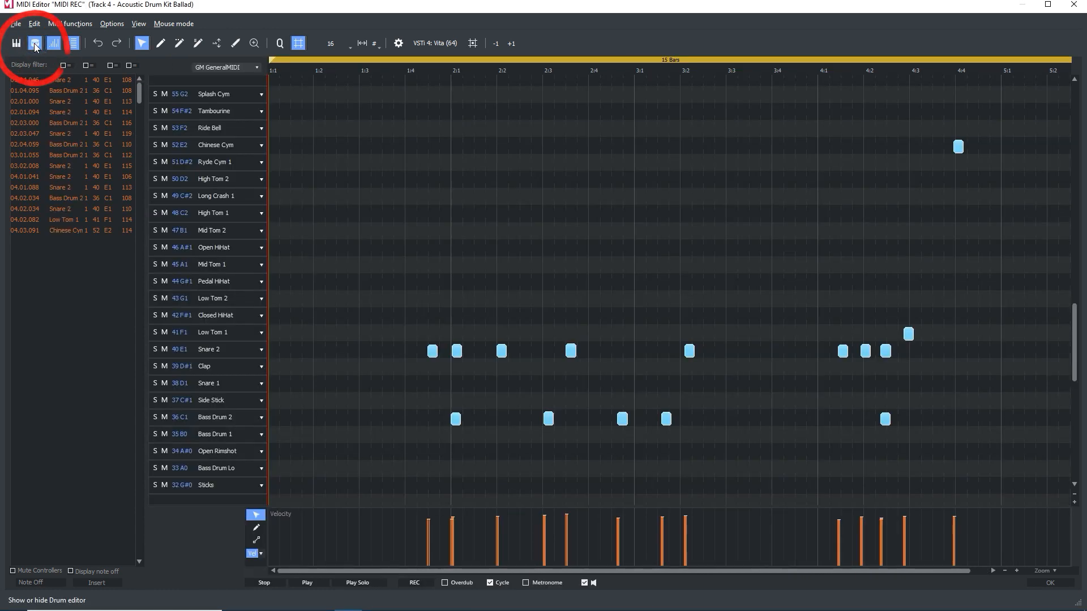
pyautogui.moveTo(36, 43)
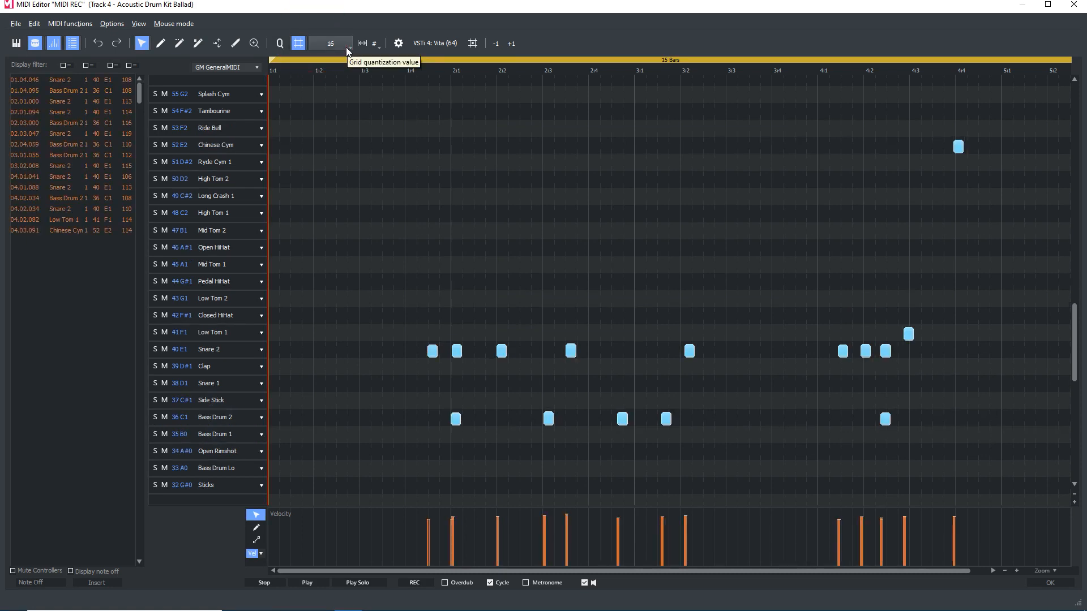
# Step: Keep the Drum Editor grid quantization at 16 so hits snap to sixteenth notes
pyautogui.click(350, 43)
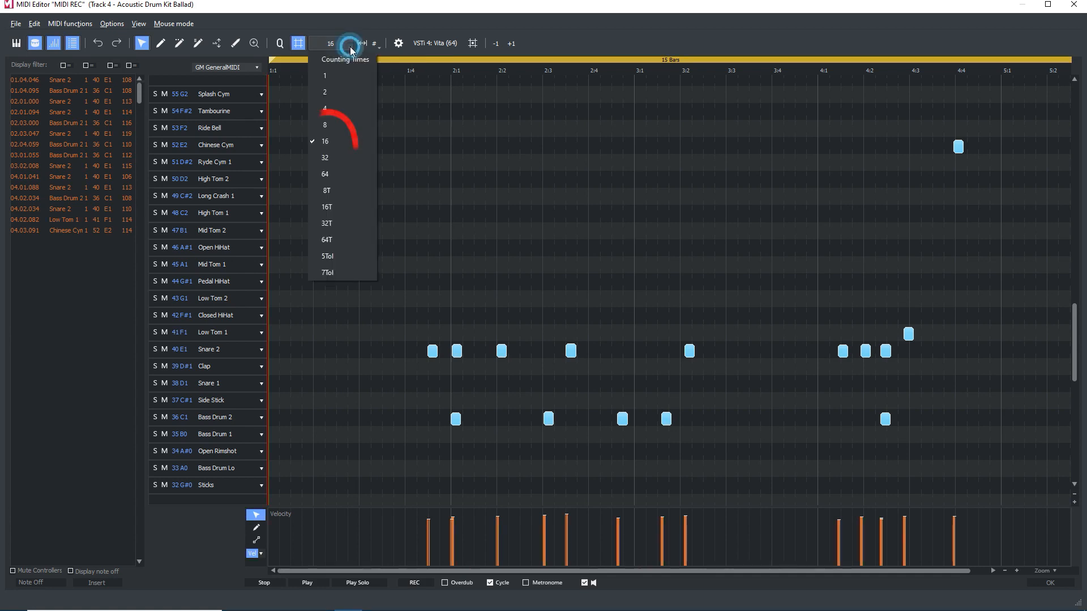
pyautogui.click(350, 43)
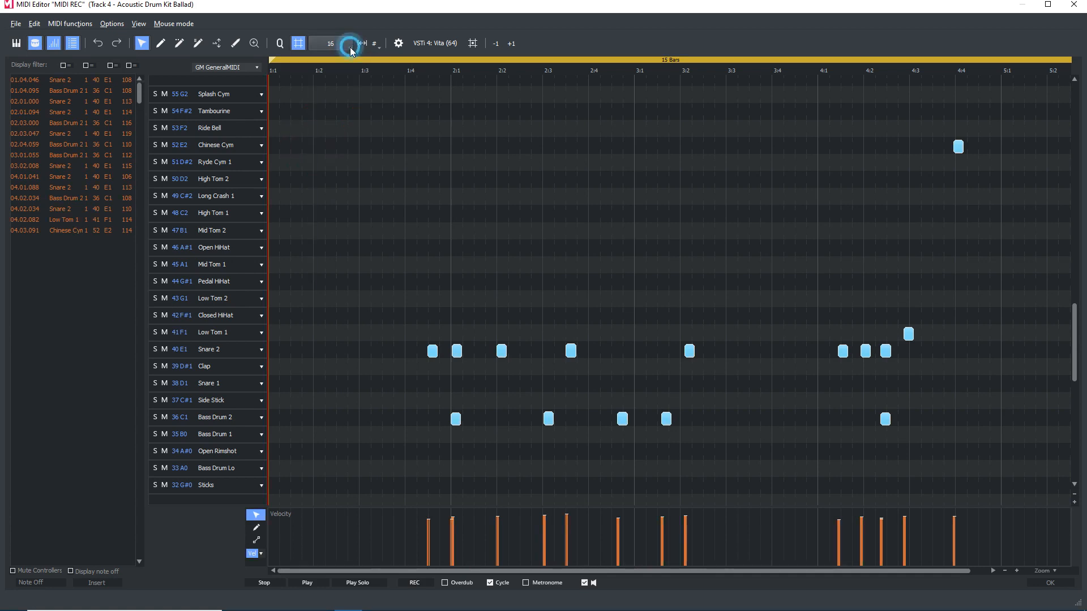
pyautogui.click(278, 43)
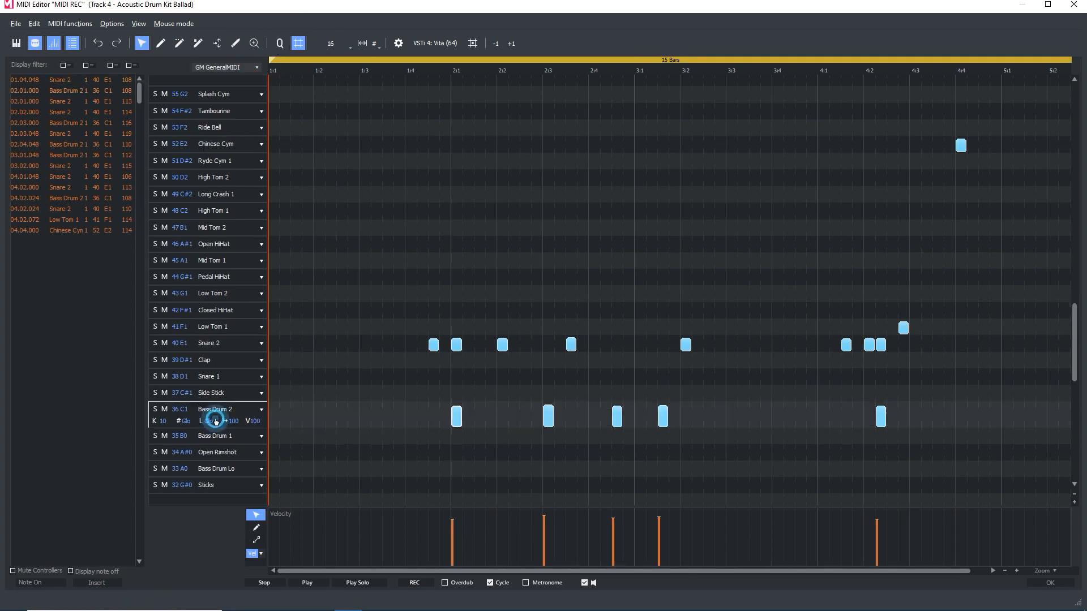
pyautogui.moveTo(215, 434)
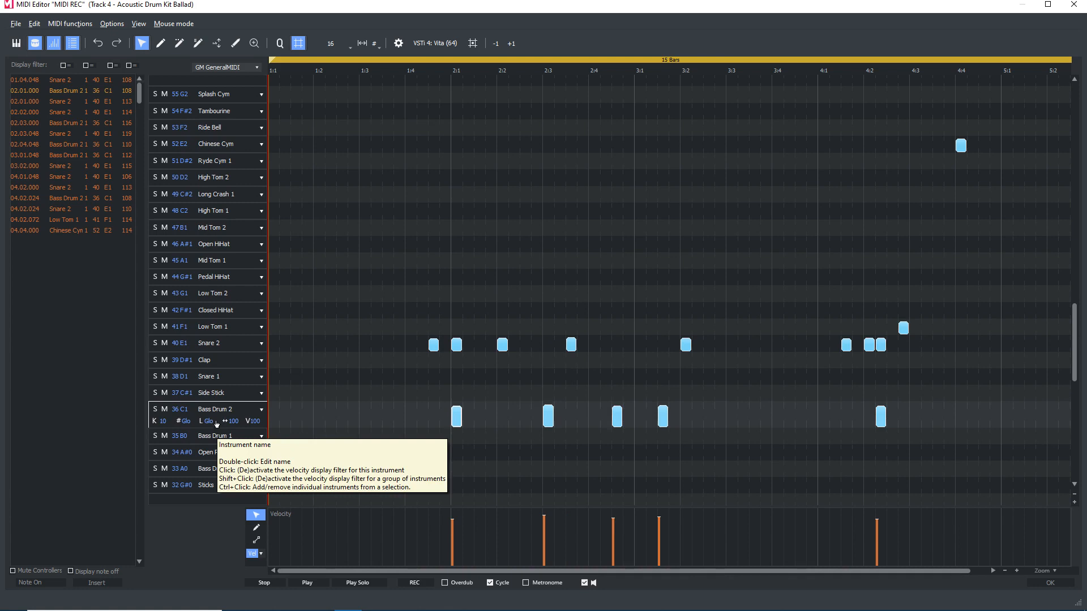
pyautogui.moveTo(460, 415)
pyautogui.write('Snare roll')
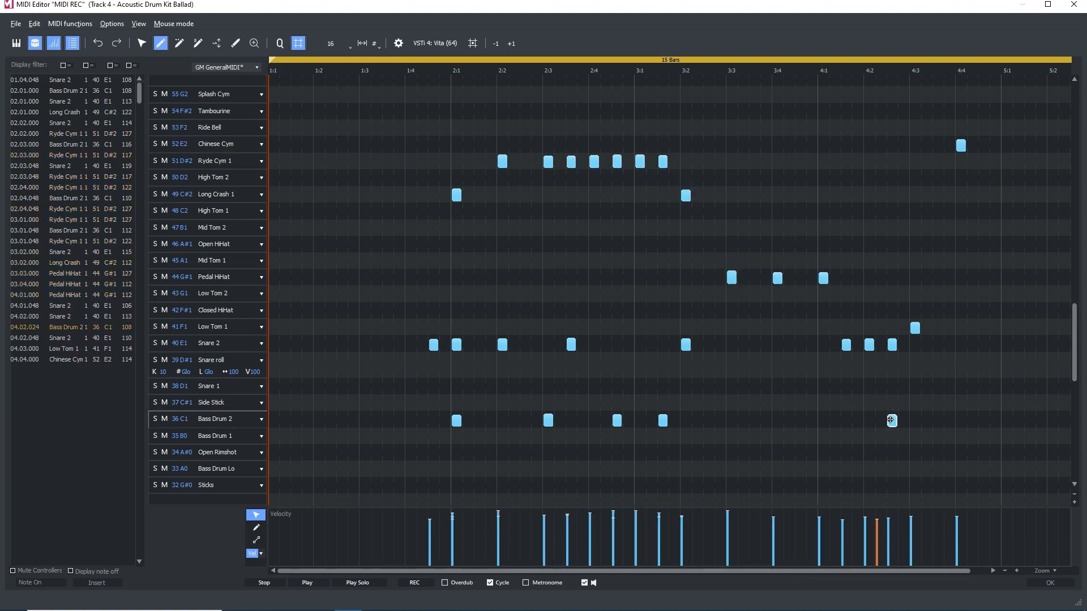
# Step: Confirm the Drum Editor with OK and return to the arrangement
pyautogui.click(307, 582)
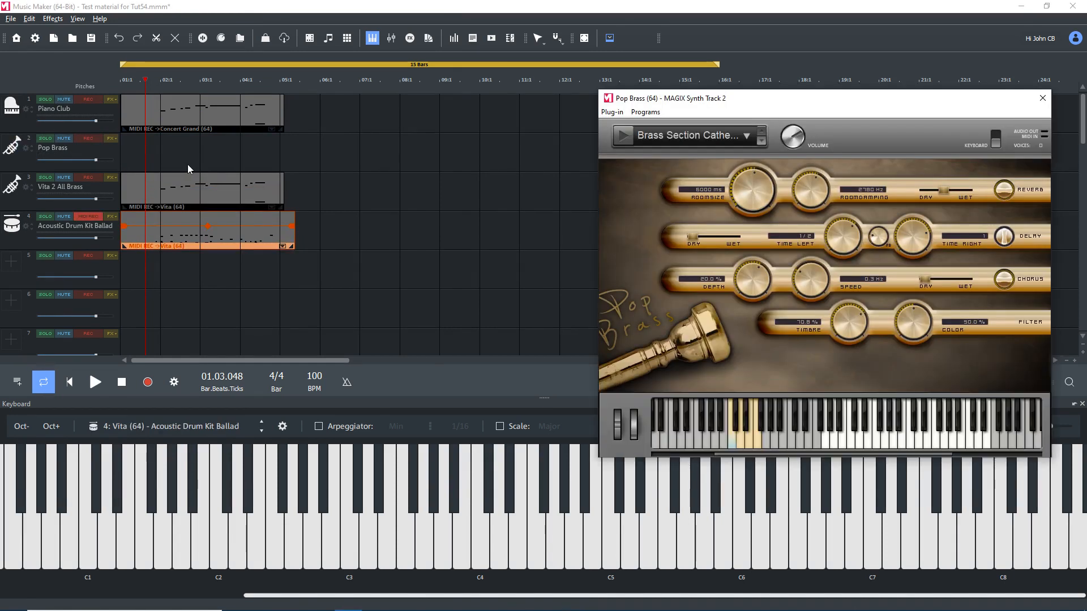
pyautogui.moveTo(244, 83)
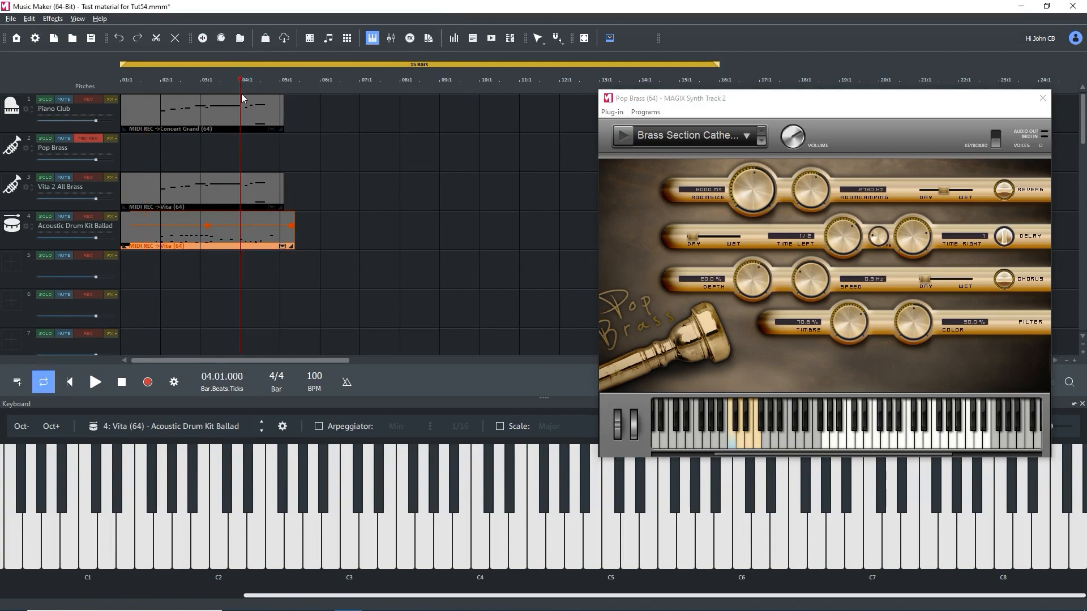
# Step: Create an empty one-bar MIDI object on the Pop Brass track at bar 4
pyautogui.rightClick(253, 153)
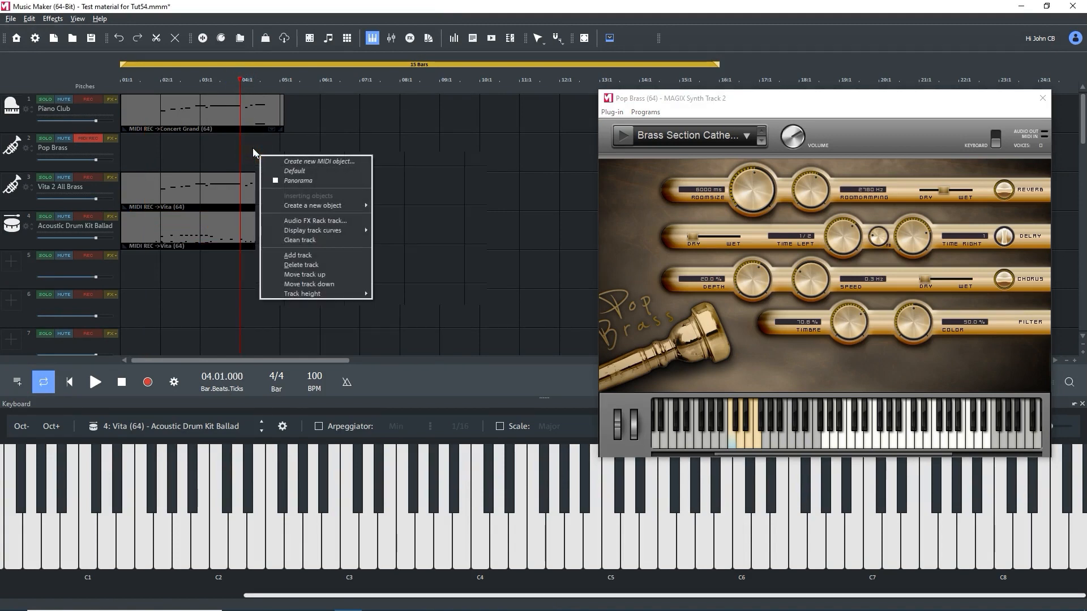
pyautogui.moveTo(313, 205)
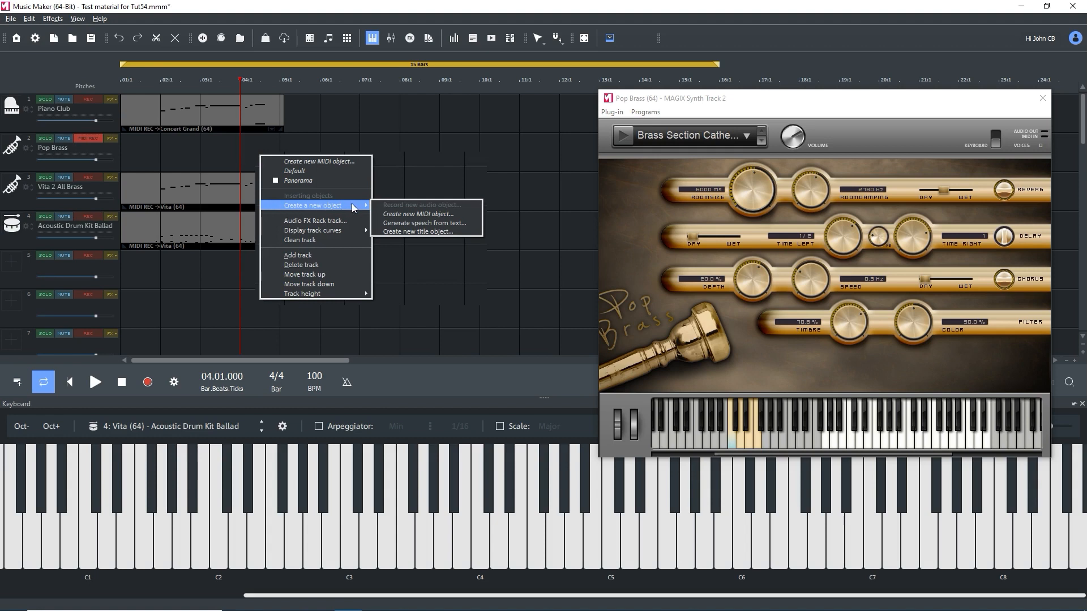
pyautogui.click(419, 214)
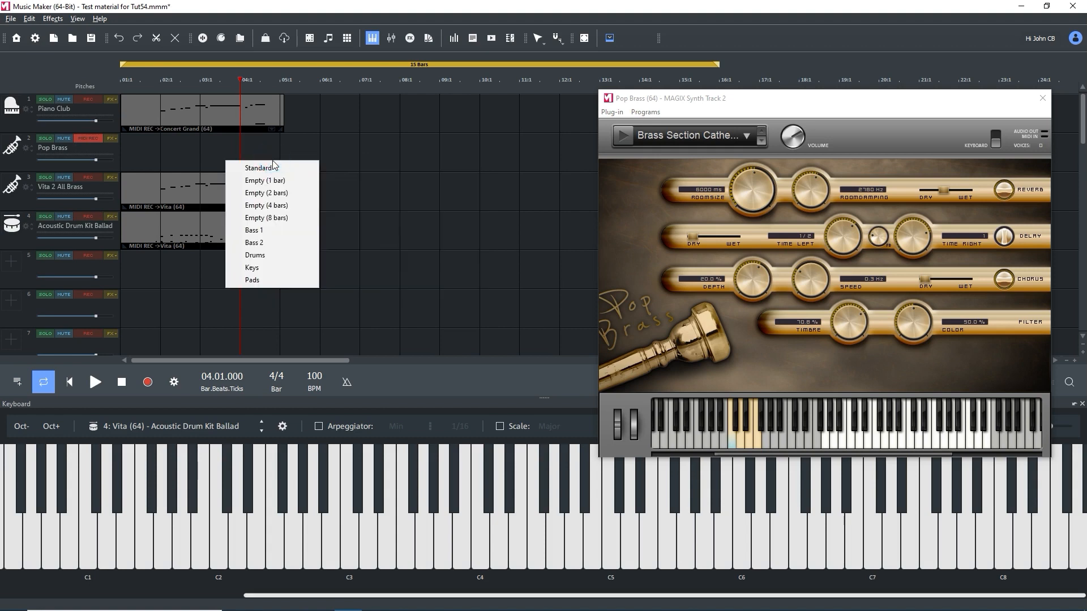
pyautogui.click(265, 180)
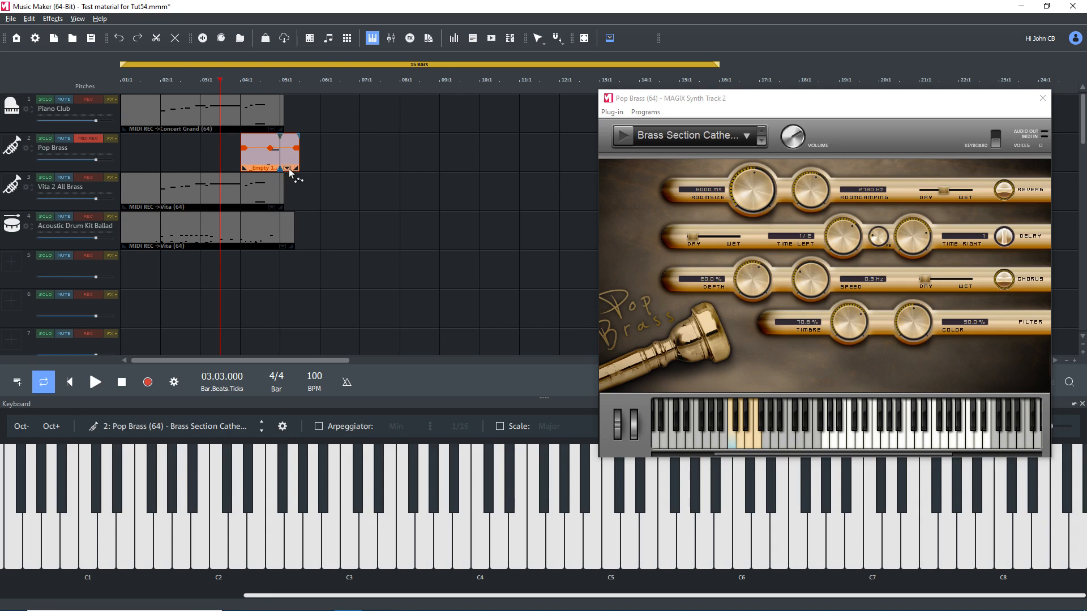
pyautogui.rightClick(287, 169)
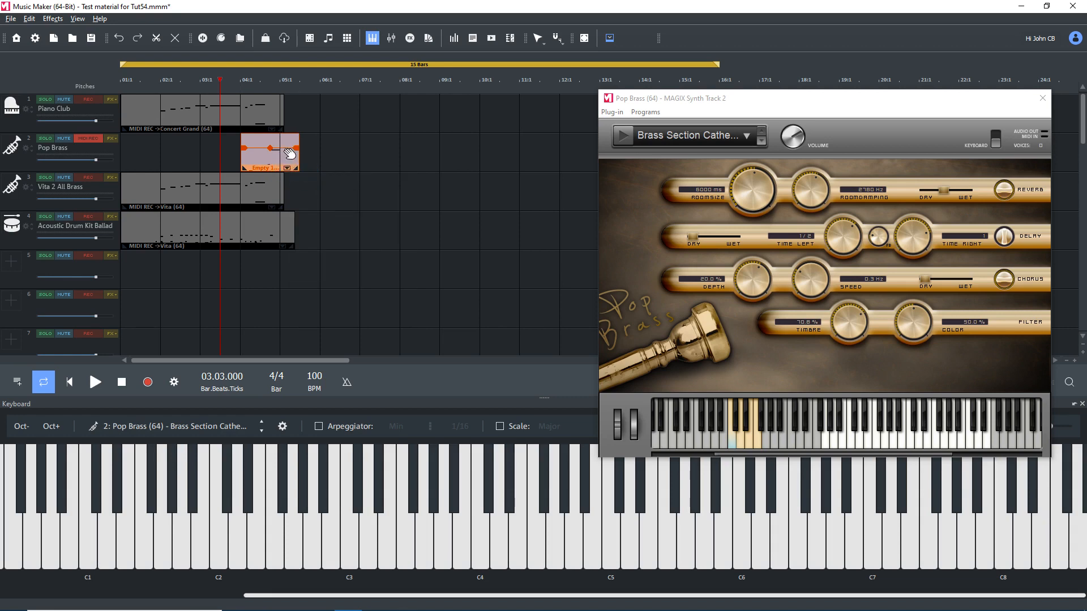
# Step: Draw a short D1 note and a long F3 note from beat 4 in the brass object
pyautogui.doubleClick(270, 152)
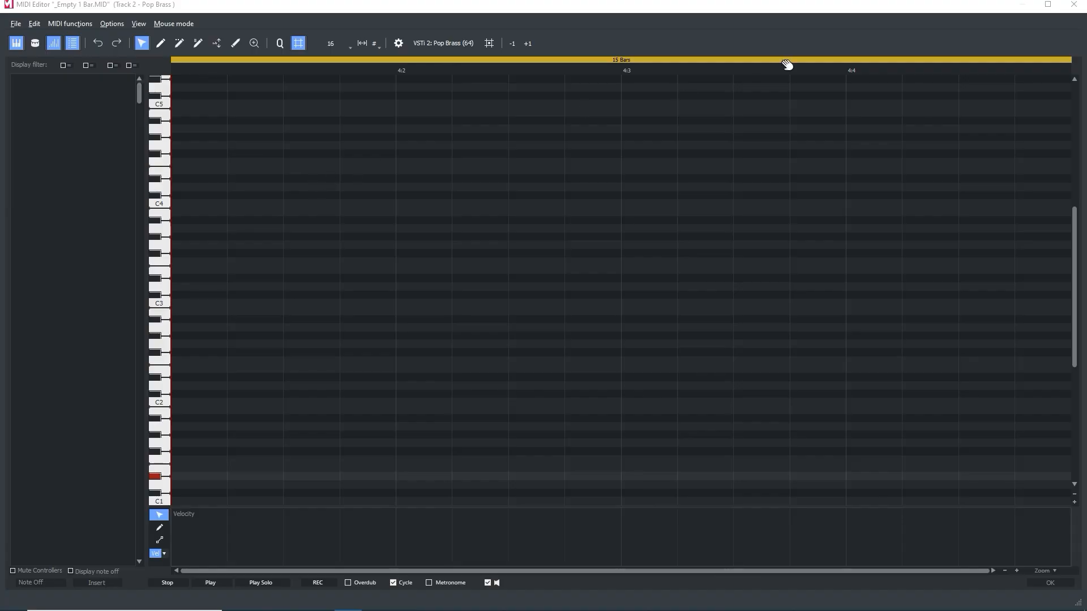
pyautogui.click(847, 74)
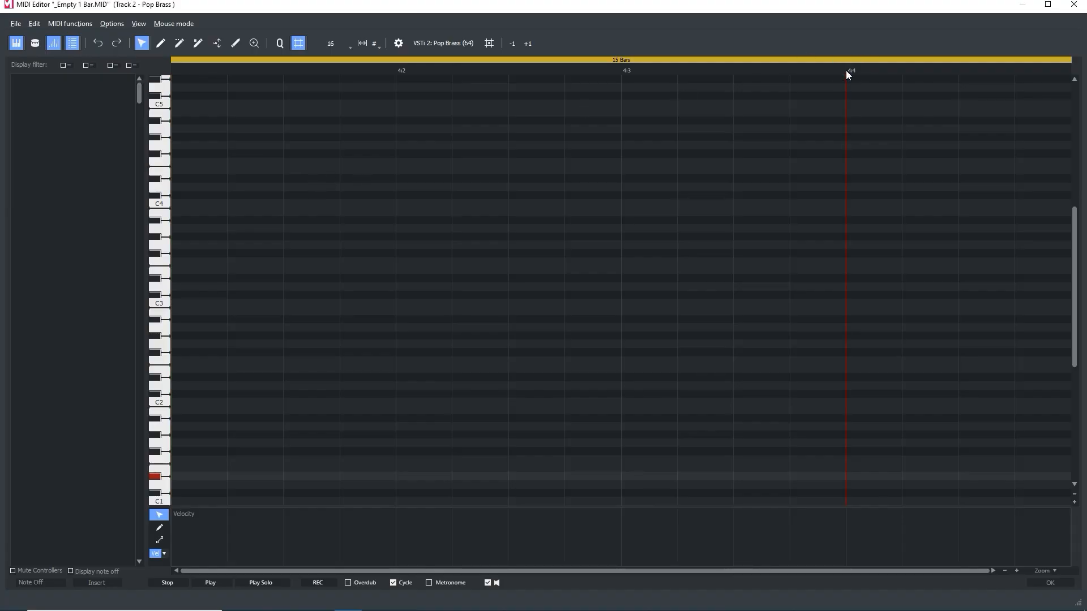
pyautogui.click(855, 263)
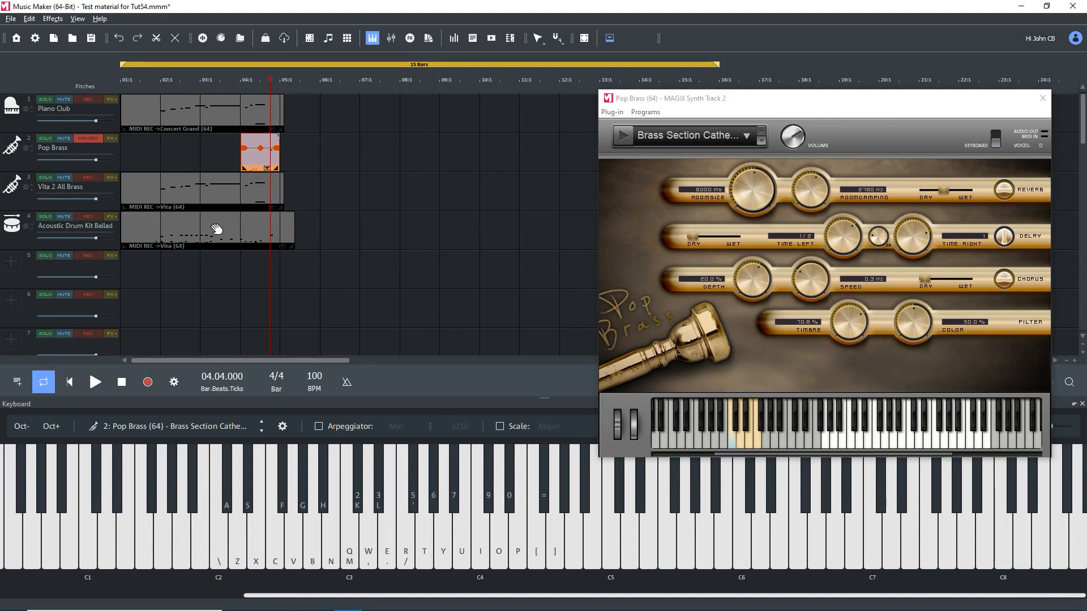
# Step: Audition the brass part with Play Solo, stop it and close the note editor
pyautogui.doubleClick(259, 155)
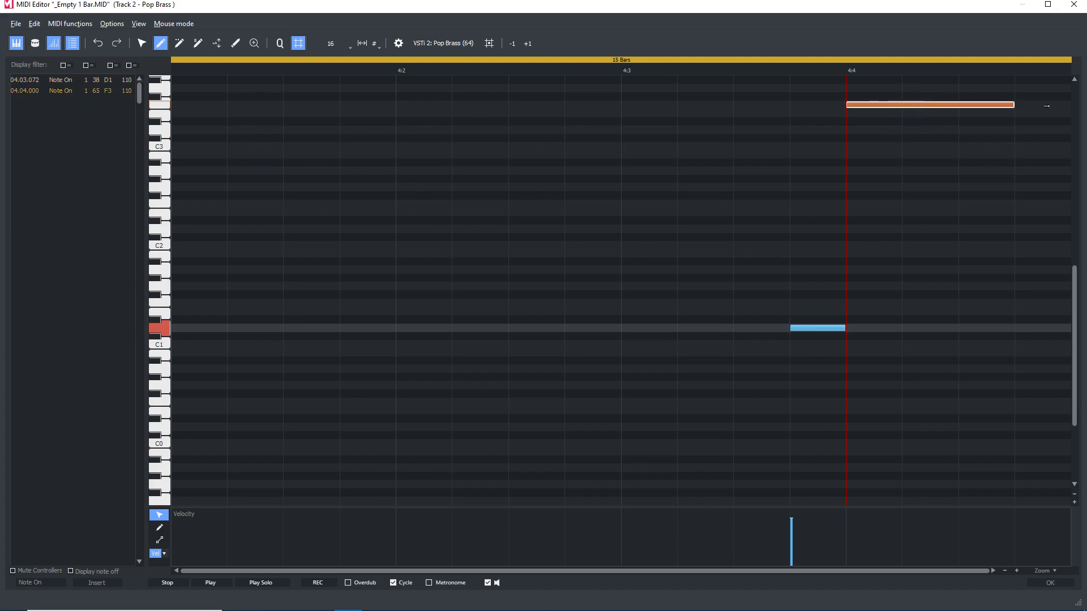
pyautogui.click(260, 582)
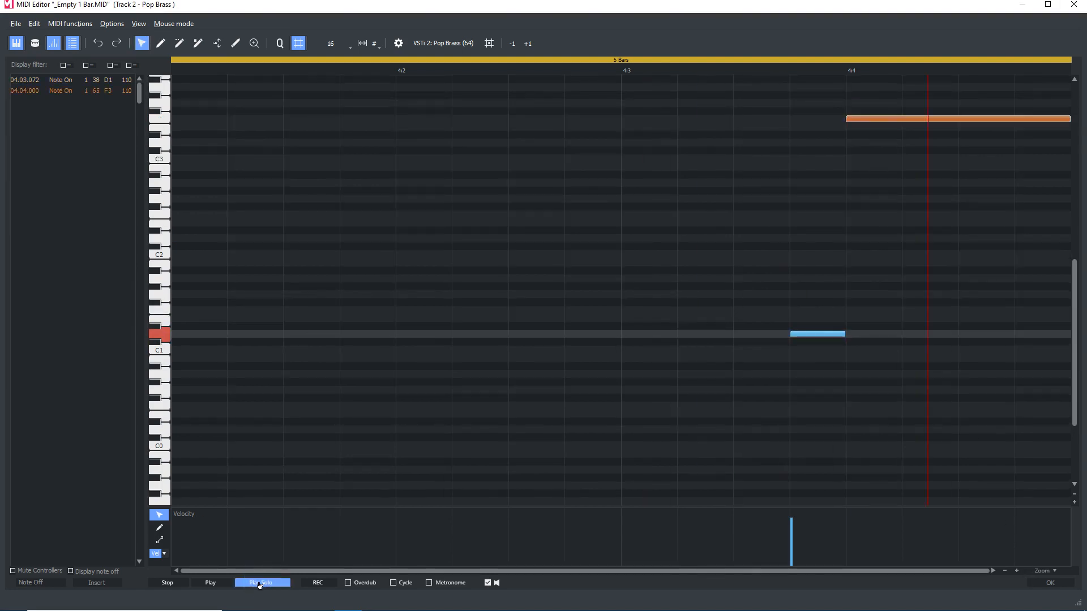
pyautogui.click(166, 582)
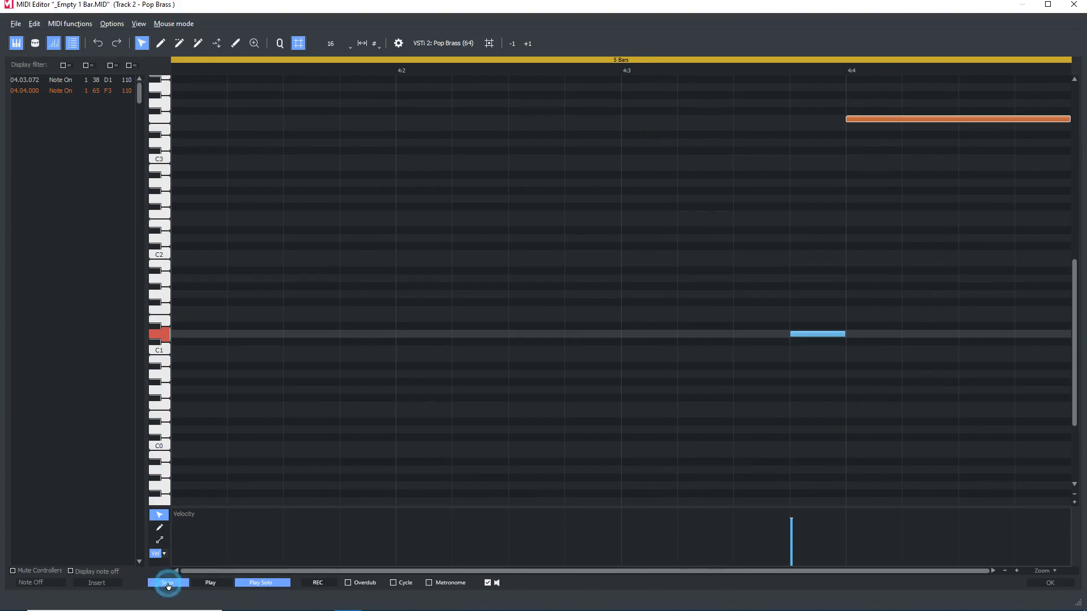
pyautogui.click(167, 581)
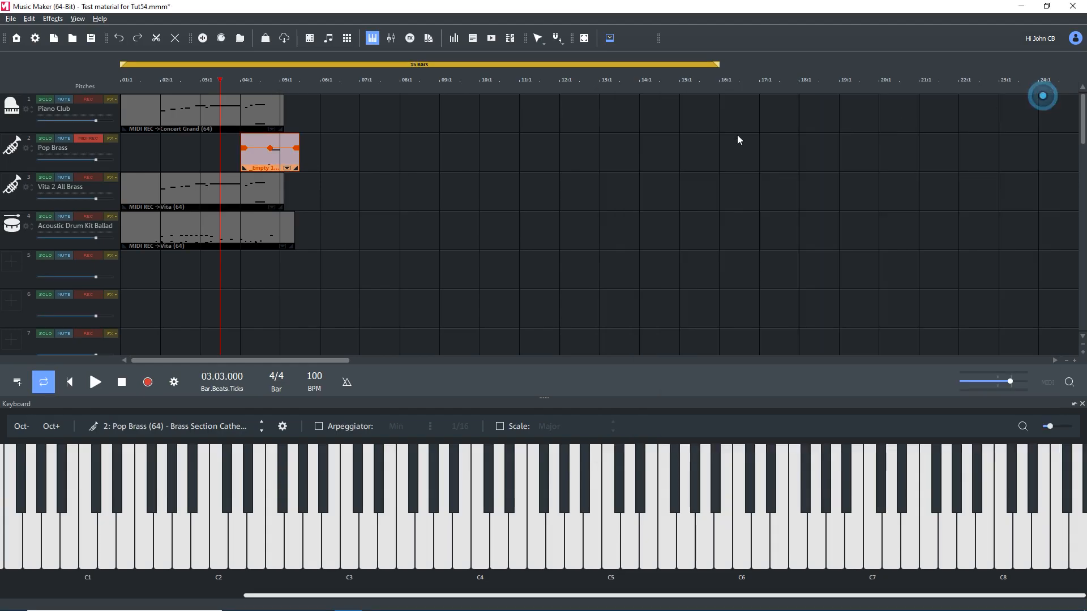
# Step: Add a fifth Vita instrument track using the Vital Electric Basses Clear Bass sound
pyautogui.click(181, 191)
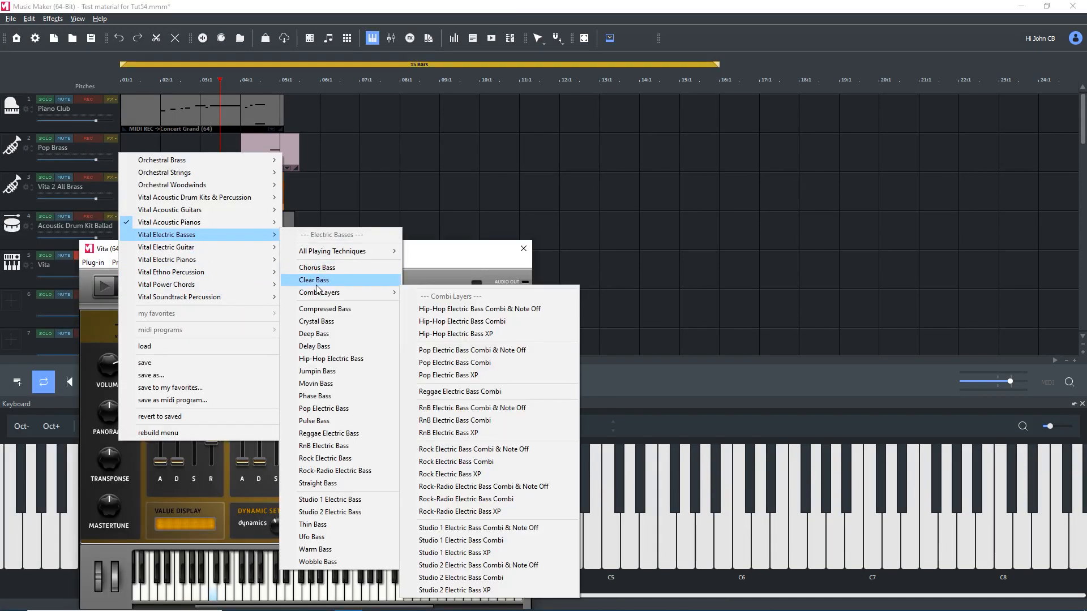
pyautogui.click(313, 279)
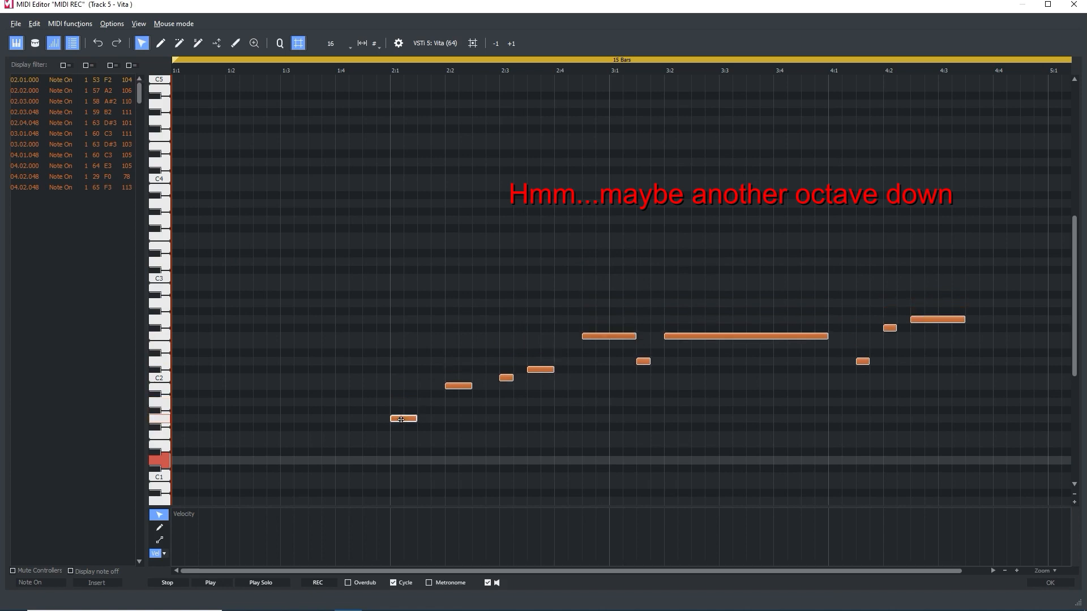
# Step: Transpose the Clear Bass line down one octave and audition the arrangement
pyautogui.click(498, 434)
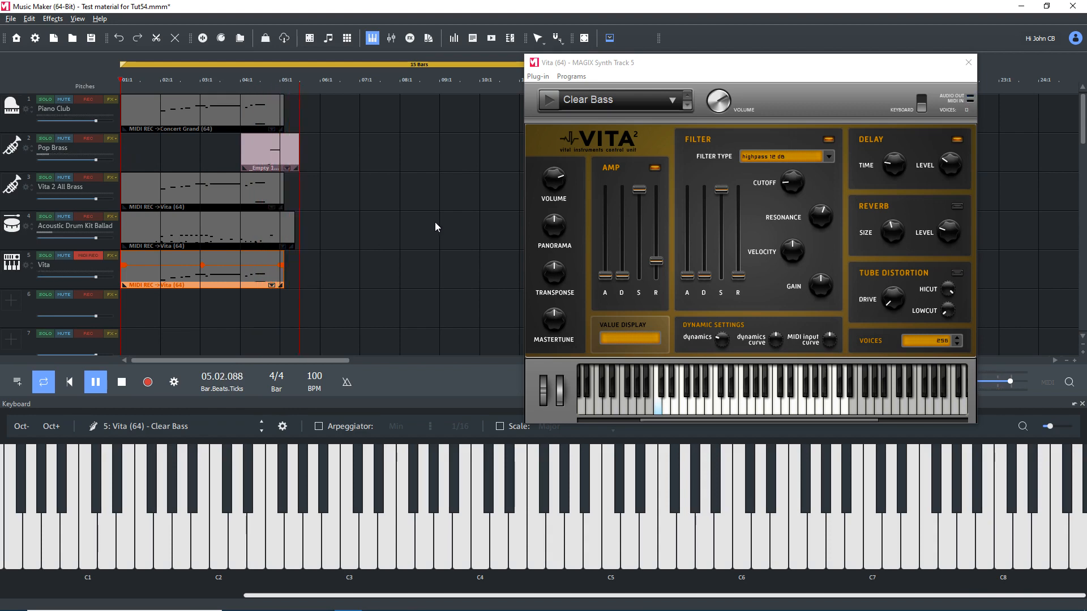
pyautogui.click(95, 383)
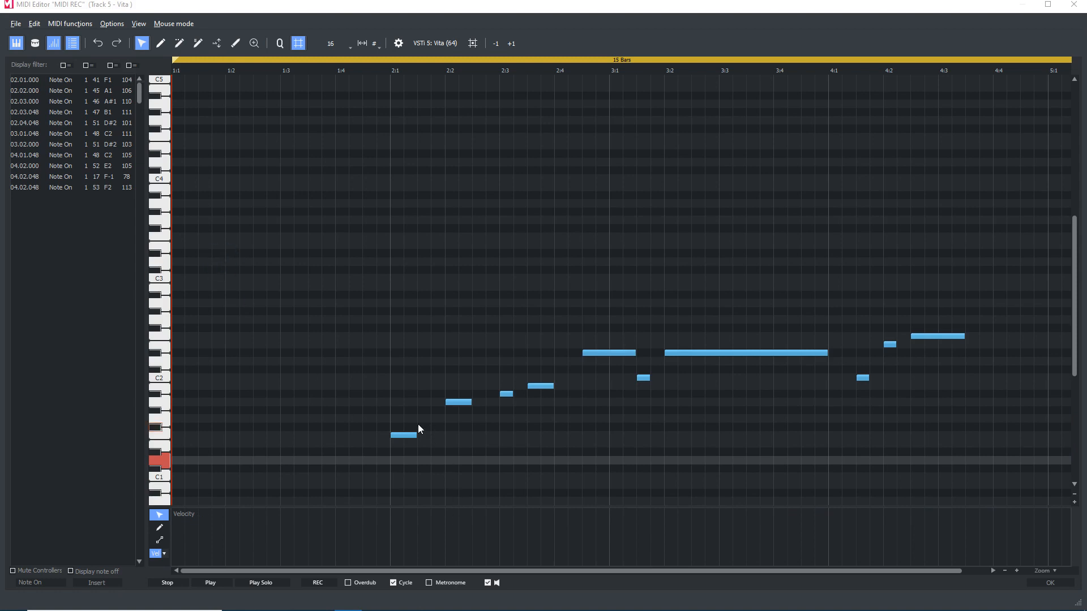
pyautogui.click(412, 436)
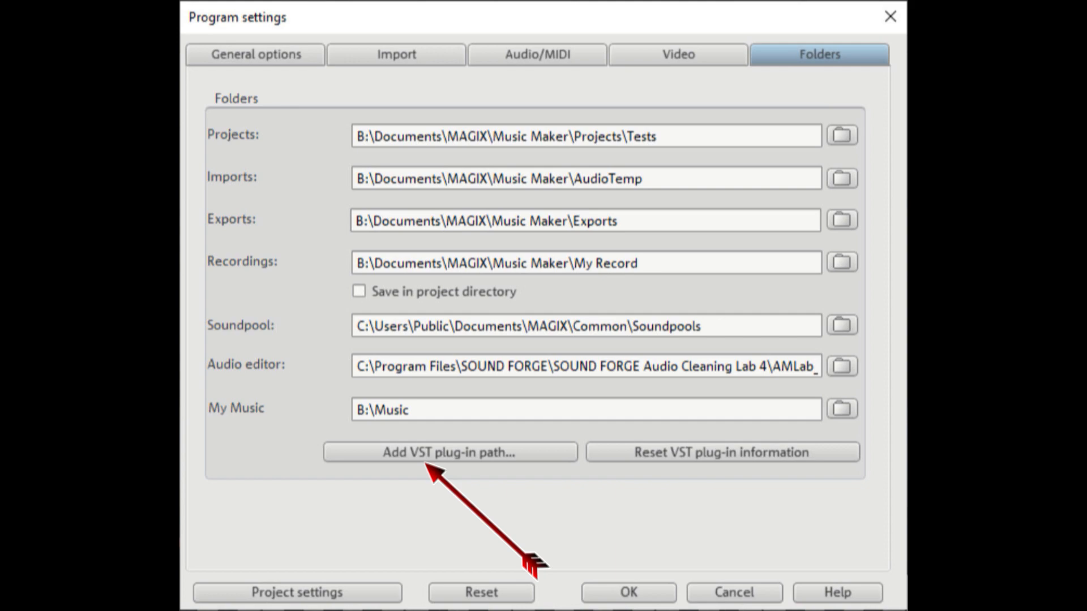
pyautogui.click(450, 453)
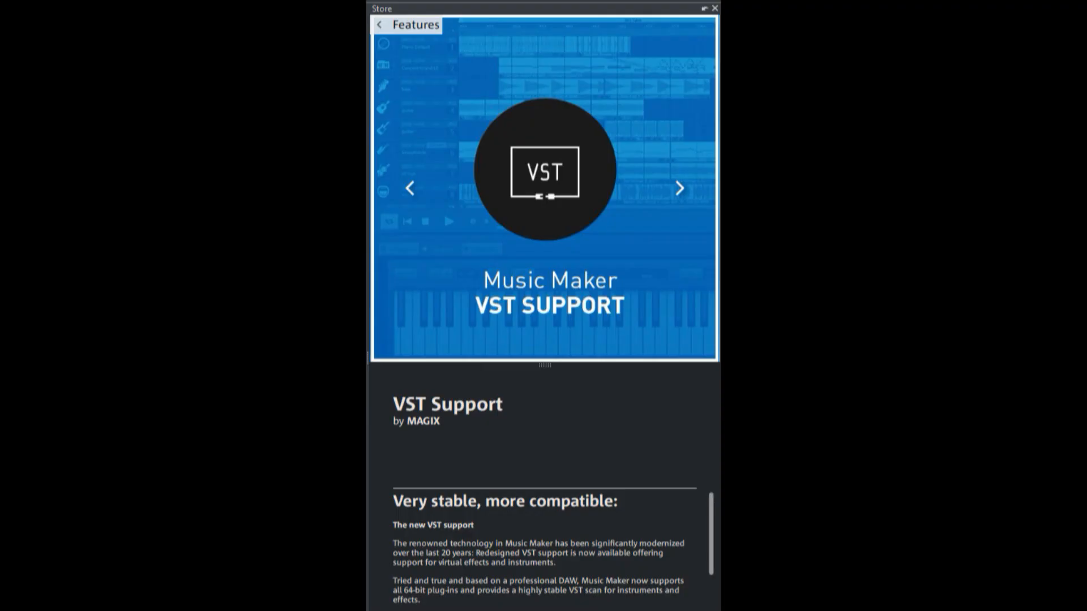